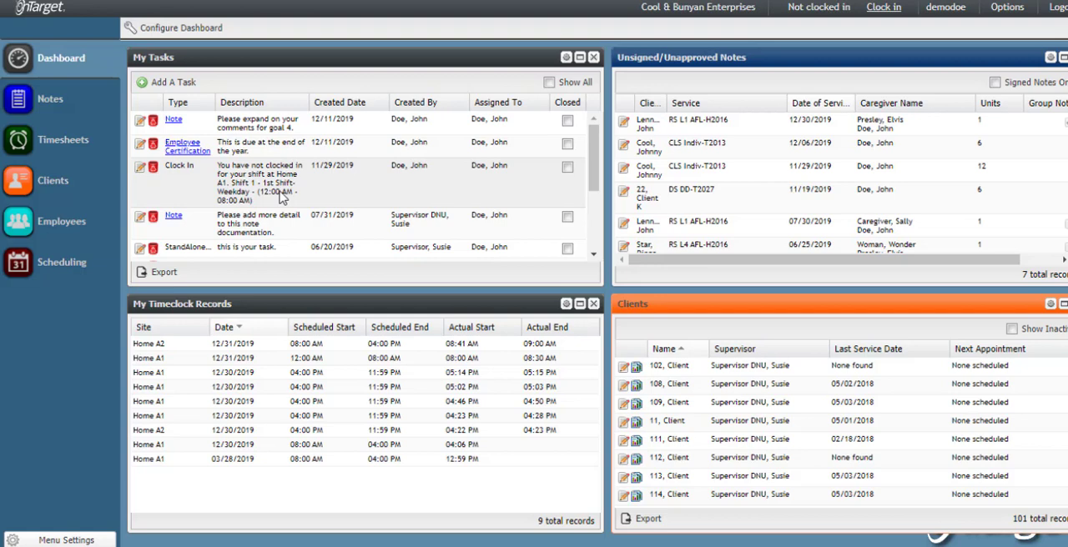
mouse_move(37, 262)
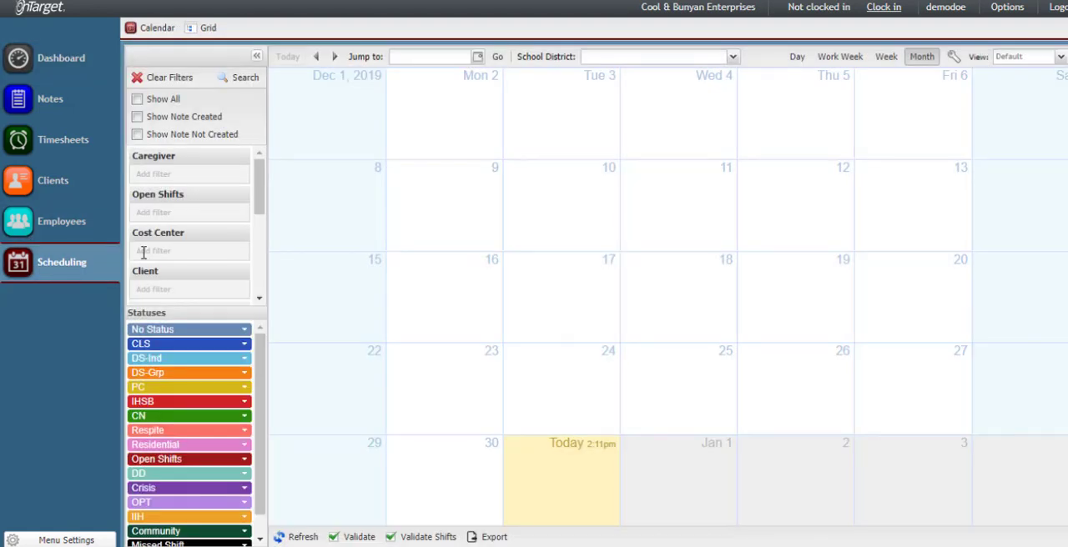
Filter the scheduling calendar to site a1 so only Home A1 shifts show
scroll(down, 3)
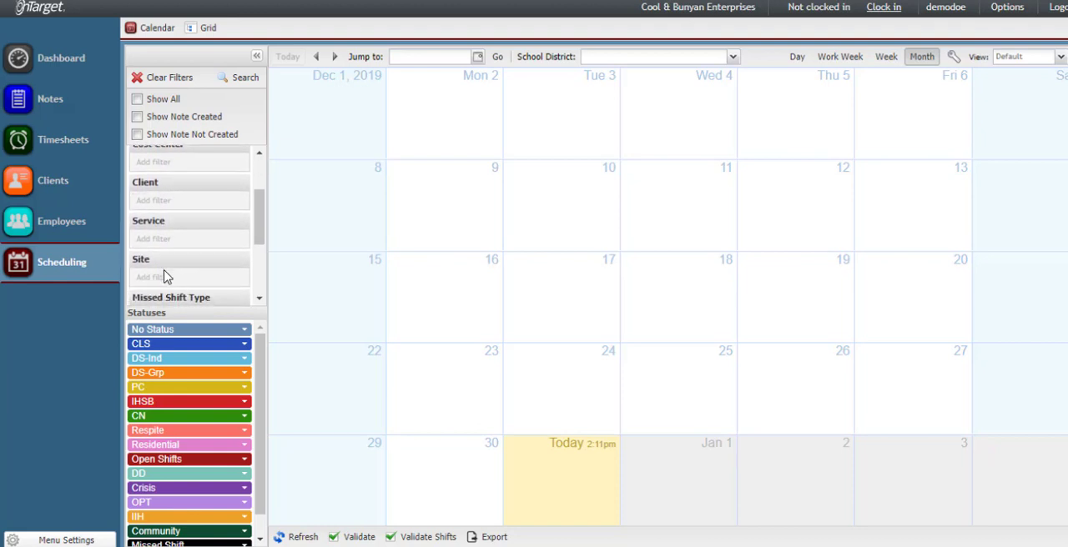
text(a)
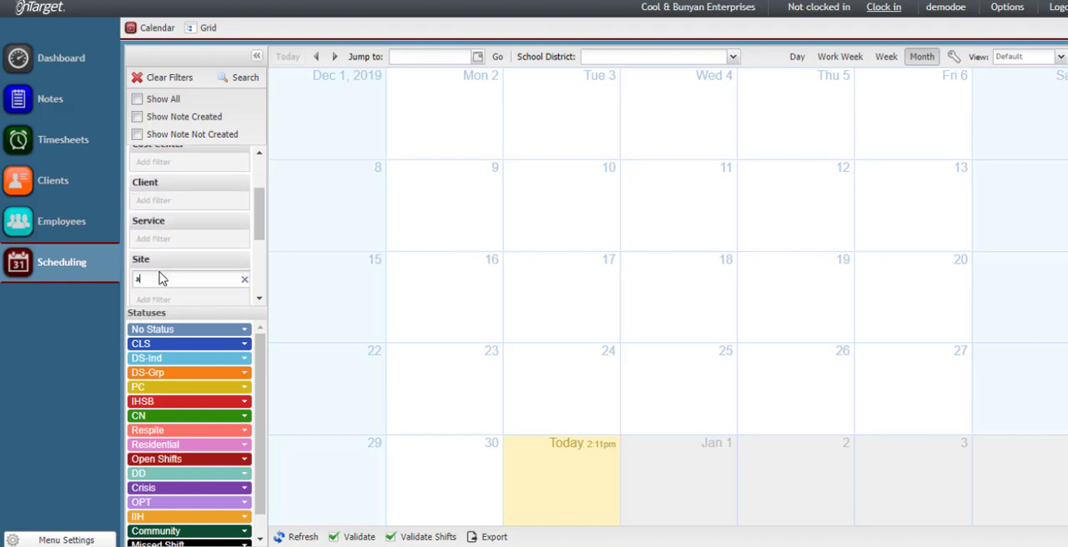
text(1)
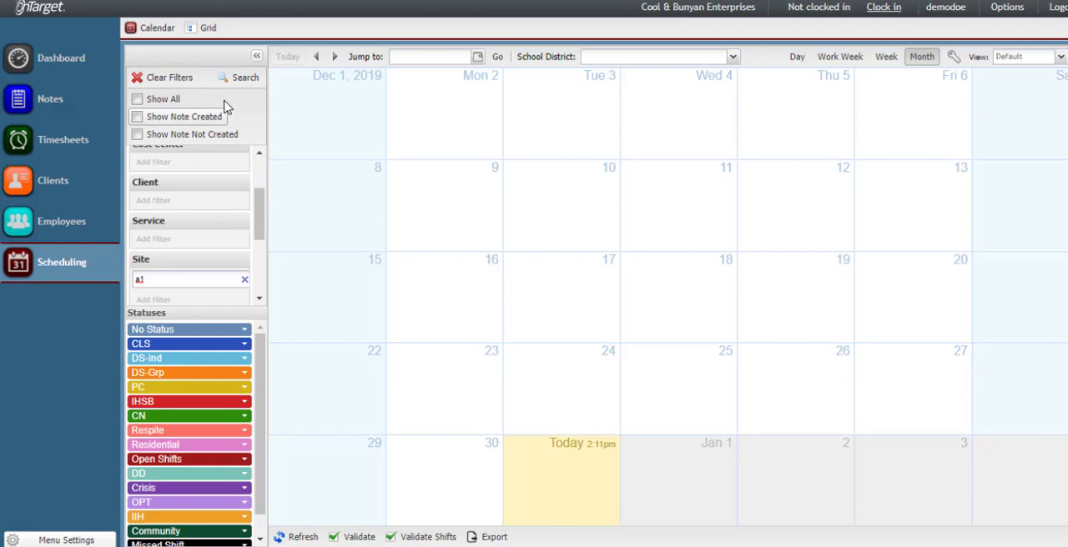
click(243, 77)
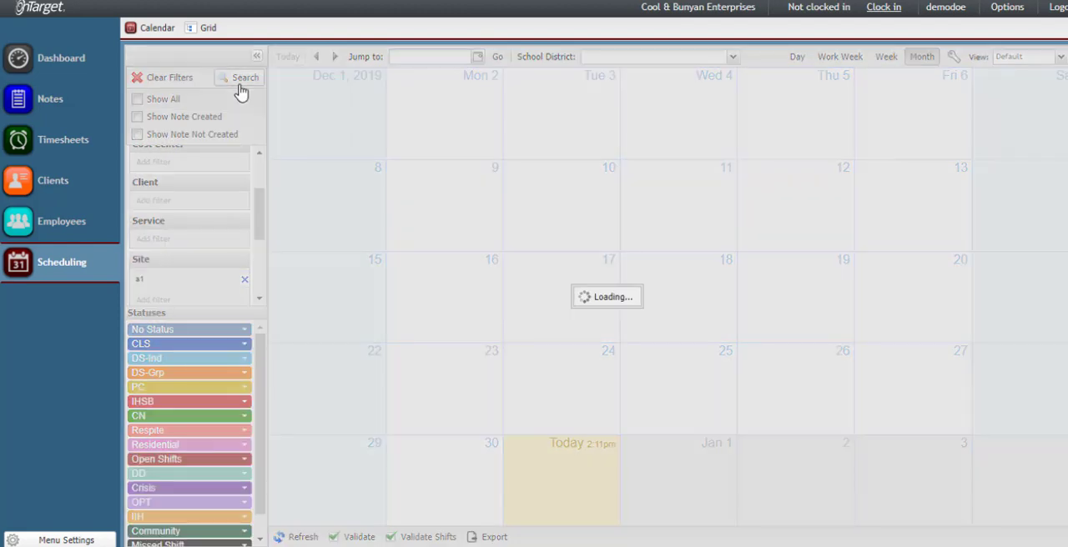
click(245, 77)
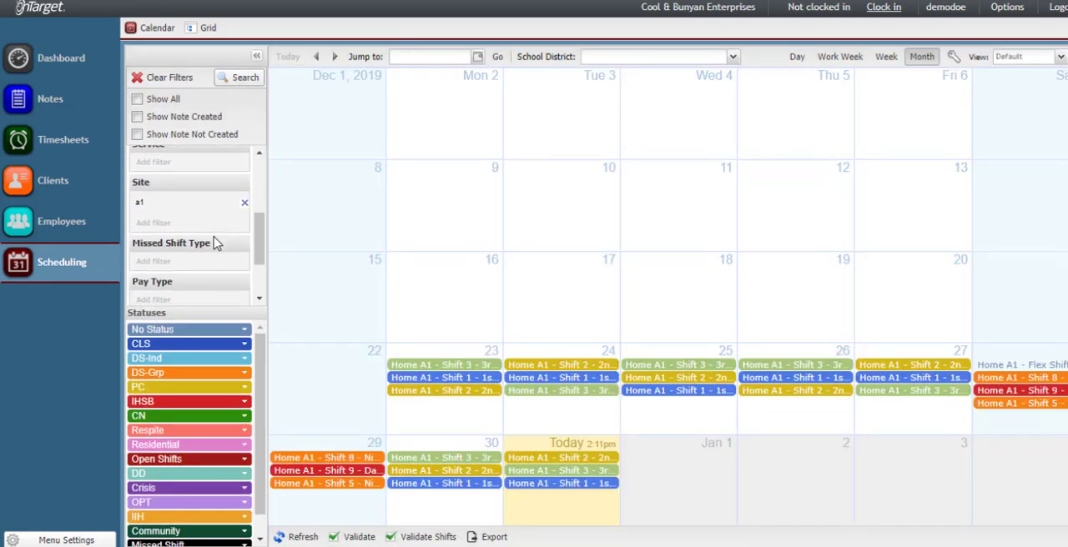
Bring up the Client Shifts list for one of this week's Home A1 shifts
scroll(down, 3)
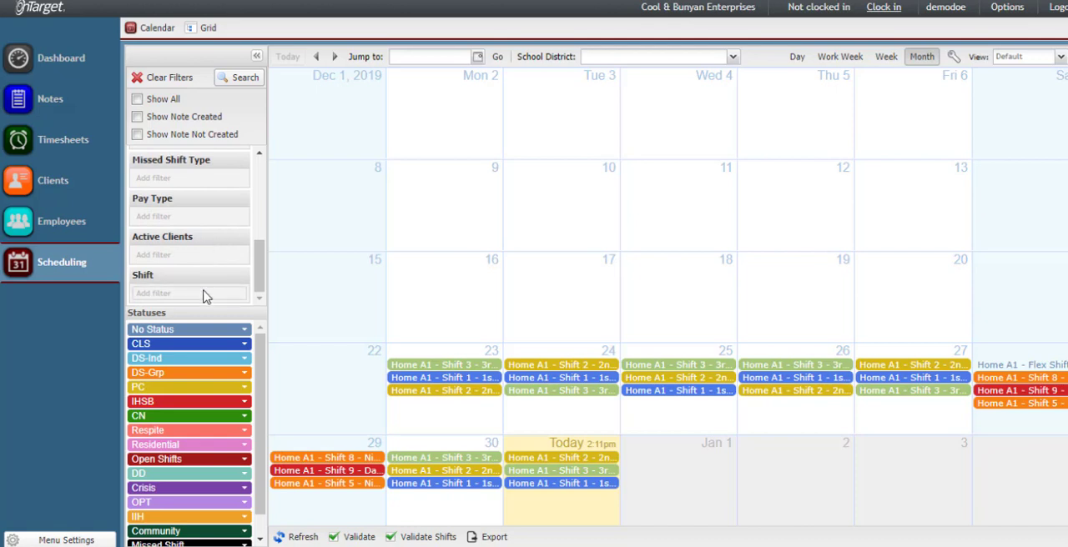
click(187, 294)
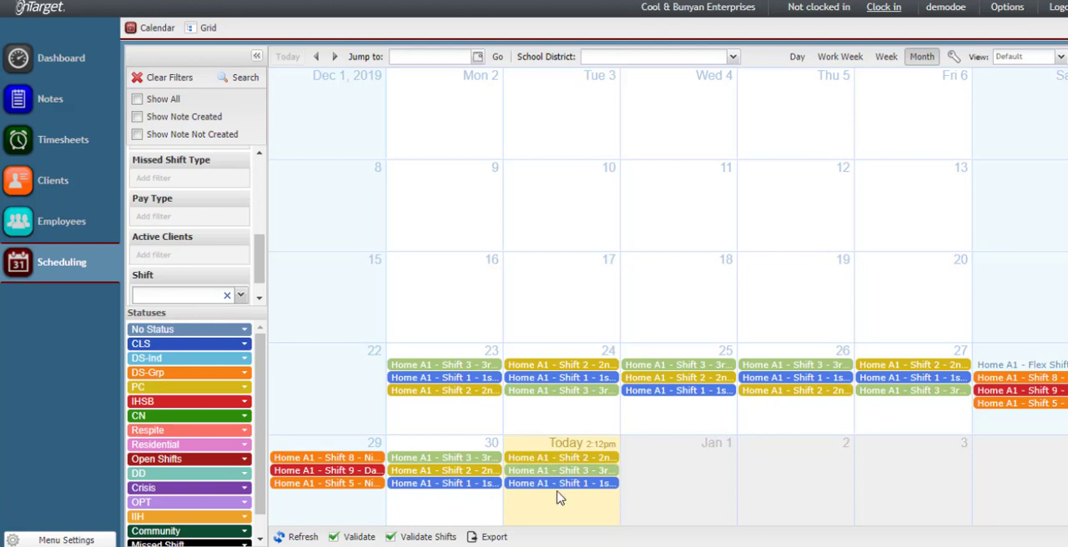
mouse_move(552, 498)
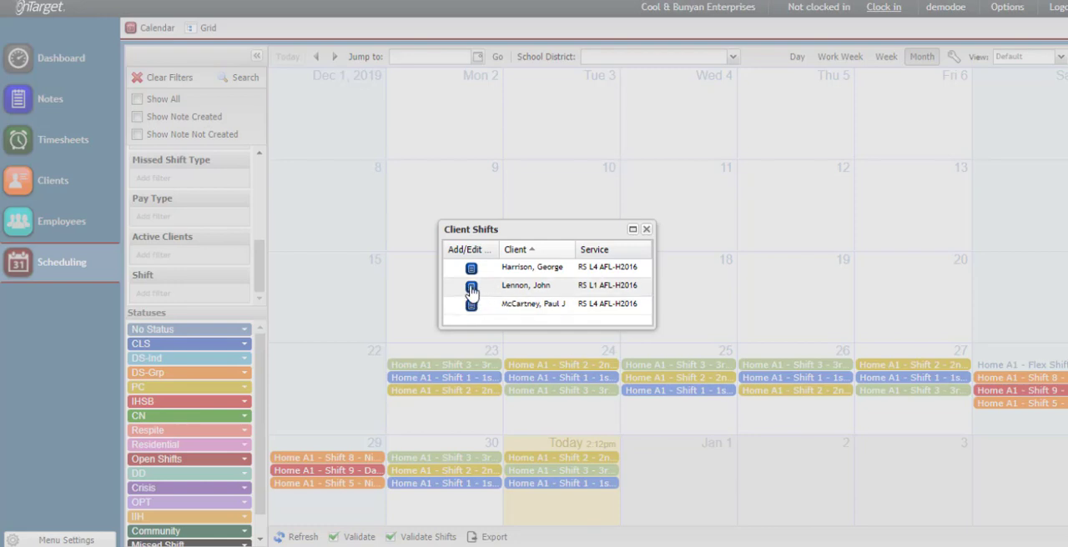
Start a shift note for a client on the shift with prefilled times and save it
click(470, 286)
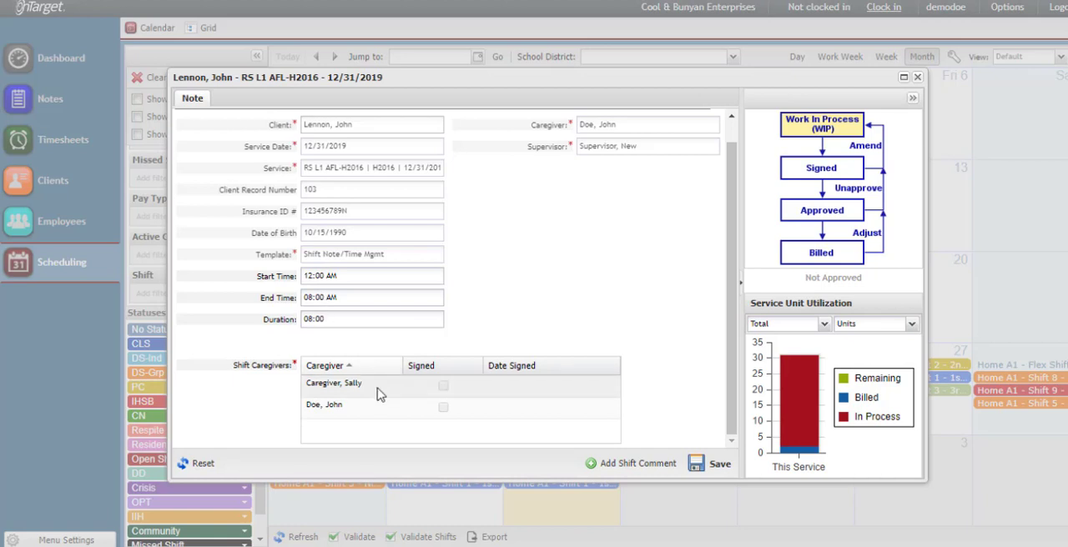
mouse_move(384, 419)
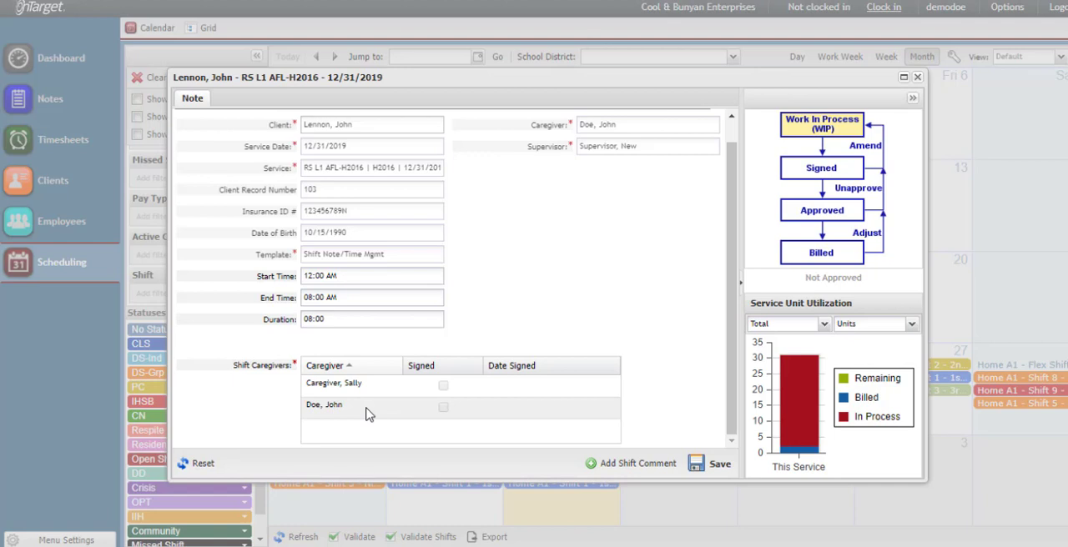
mouse_move(397, 410)
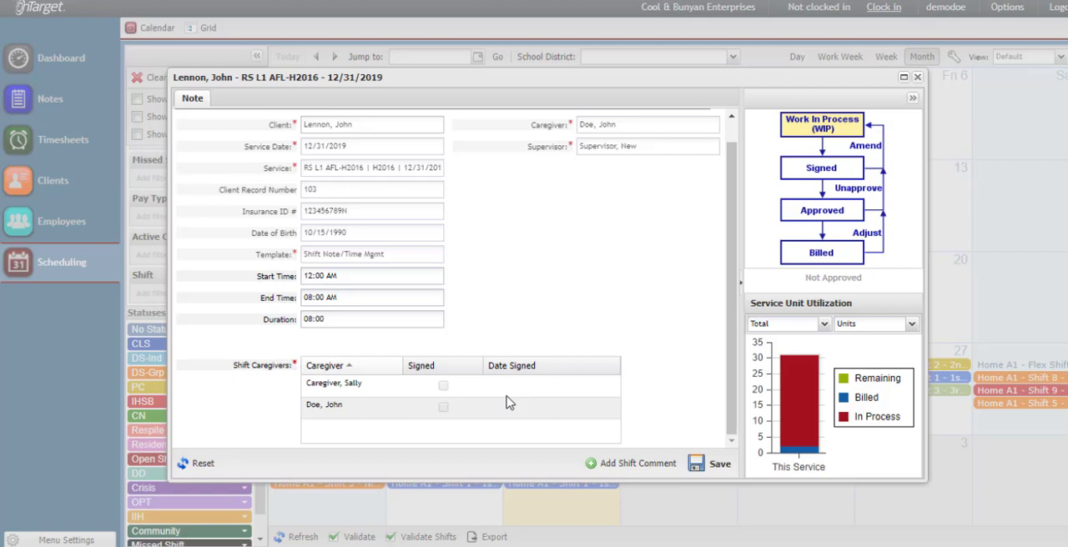
mouse_move(510, 414)
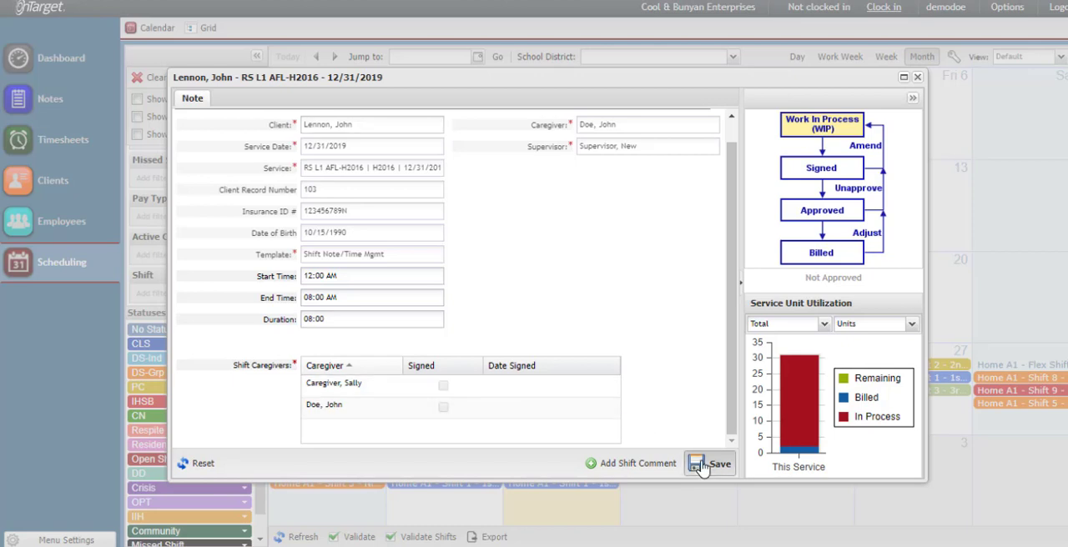
click(709, 464)
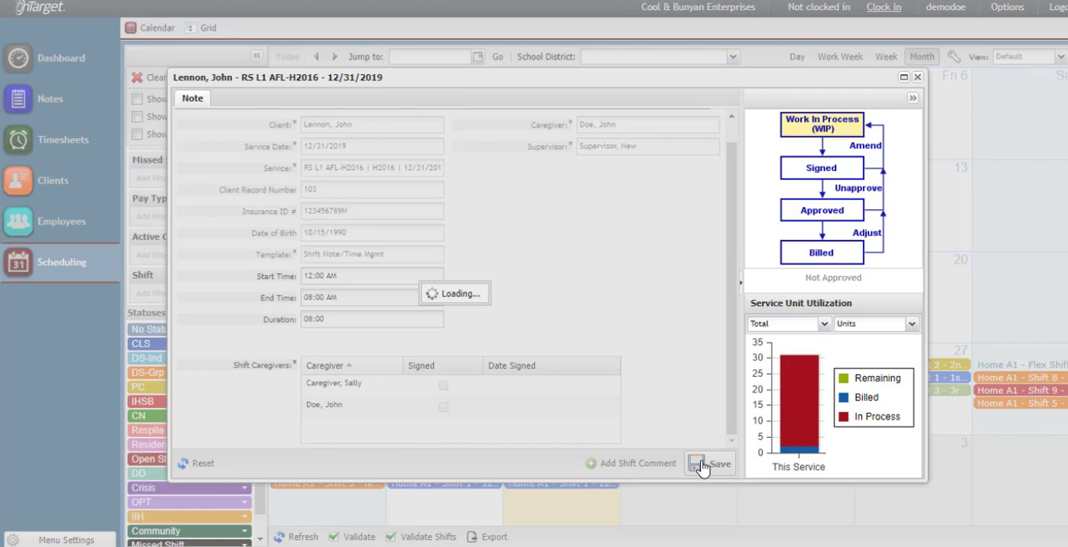
Mark intervention for the first goal, assessment for the last, with comment 'comment'
click(714, 464)
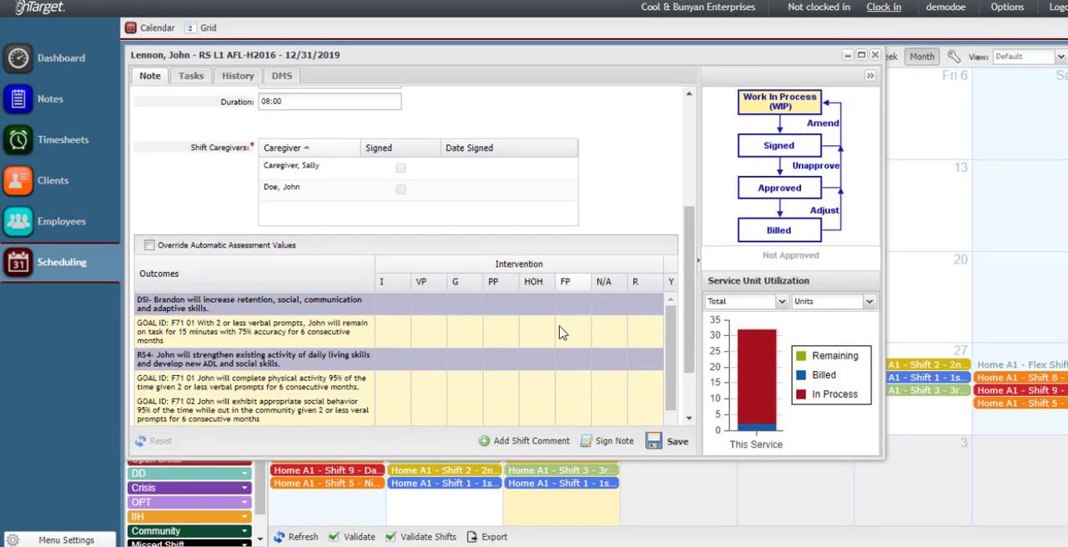
scroll(down, 3)
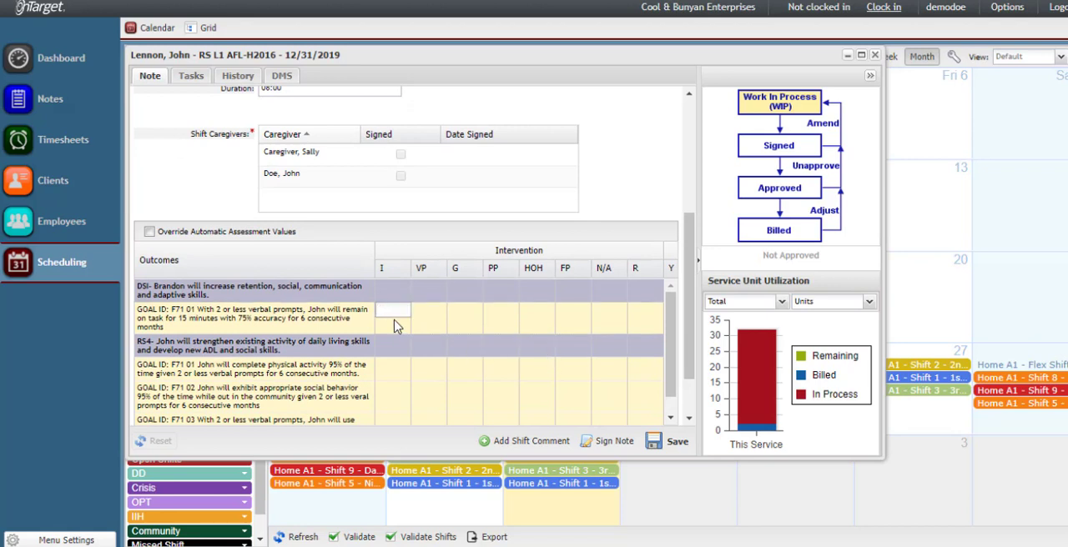
click(392, 310)
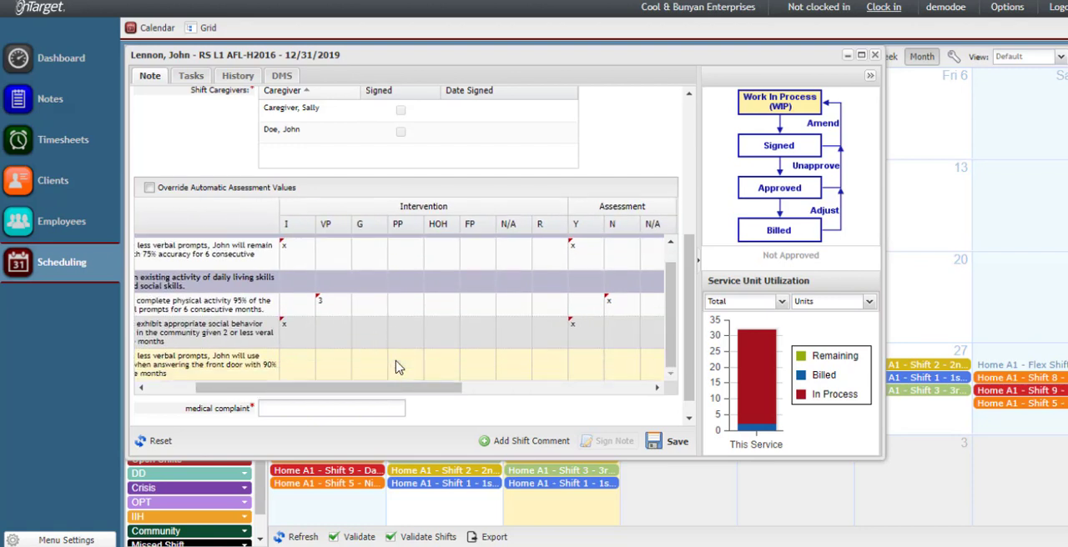
click(509, 357)
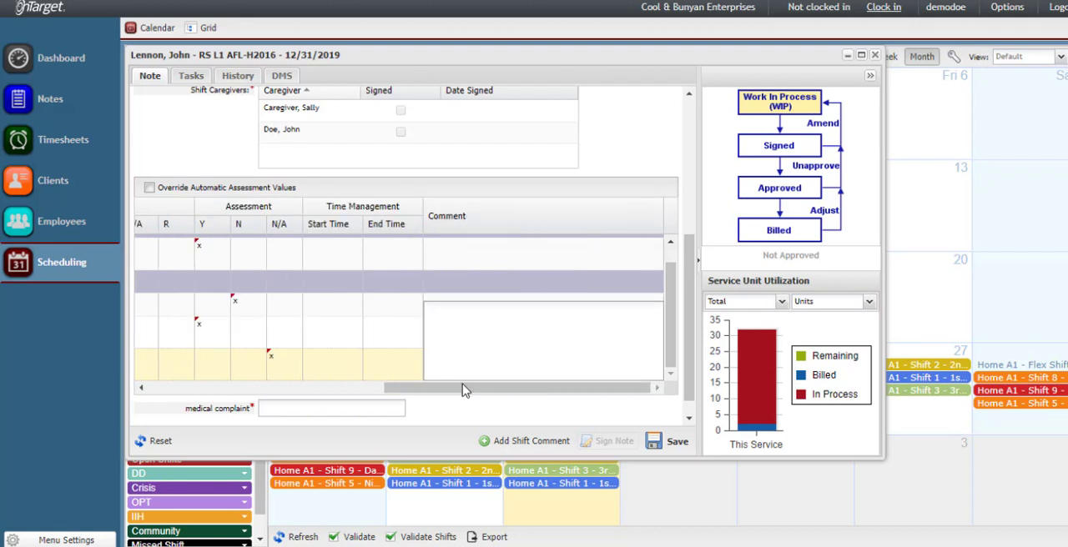
text(comment)
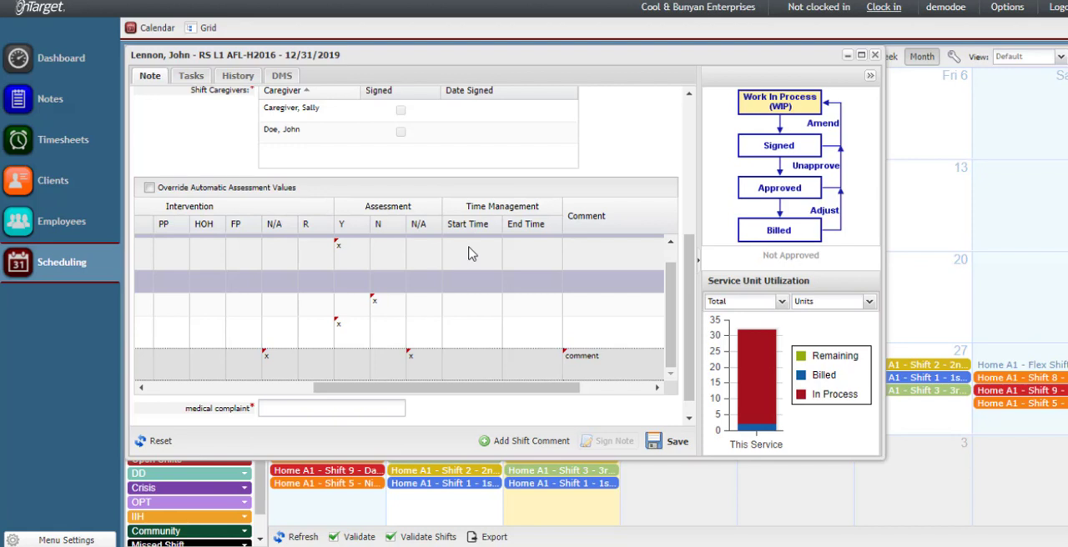
scroll(down, 3)
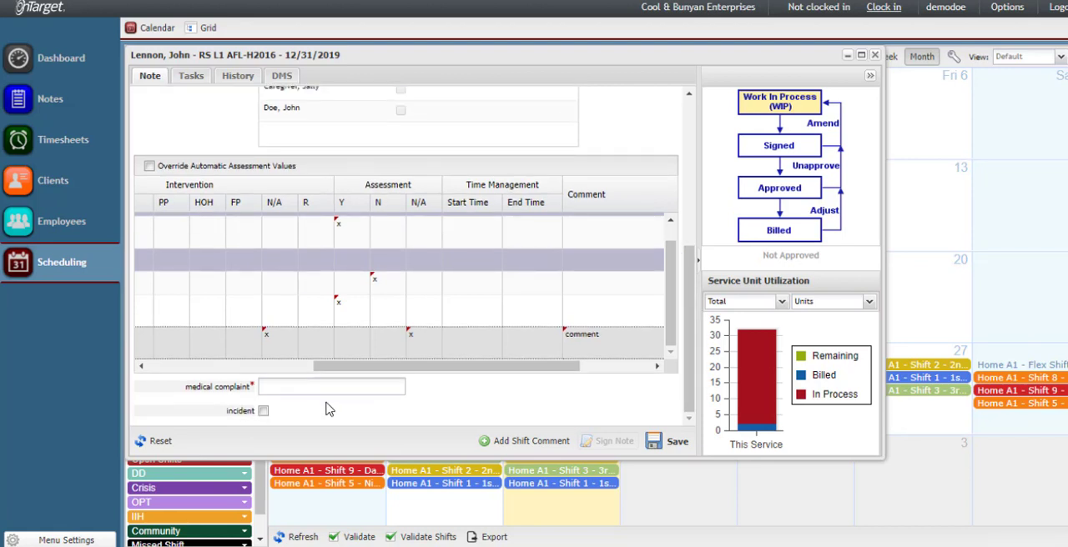
mouse_move(287, 414)
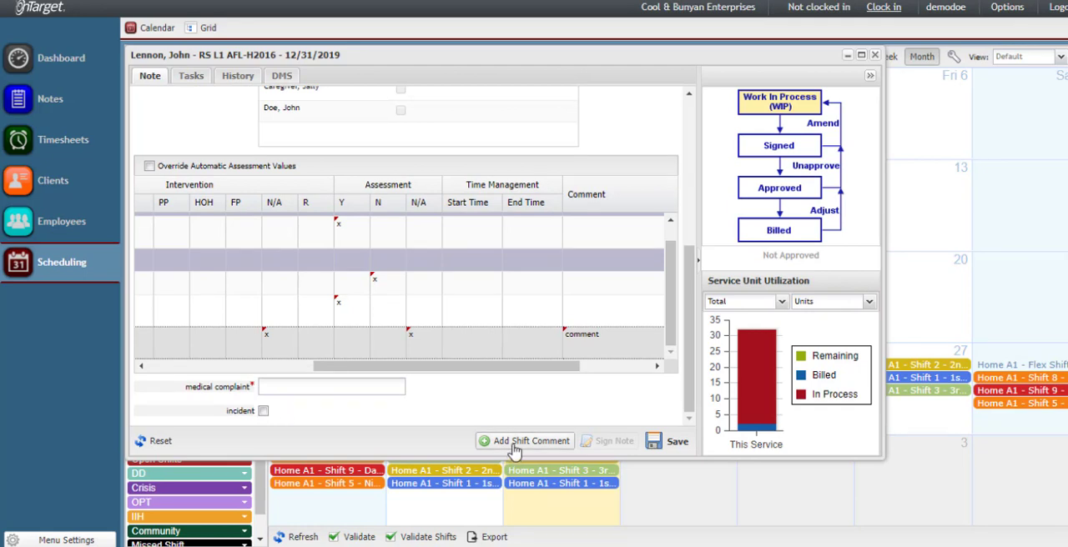
Add a shift comments section to the note and save it ready for signing
click(524, 441)
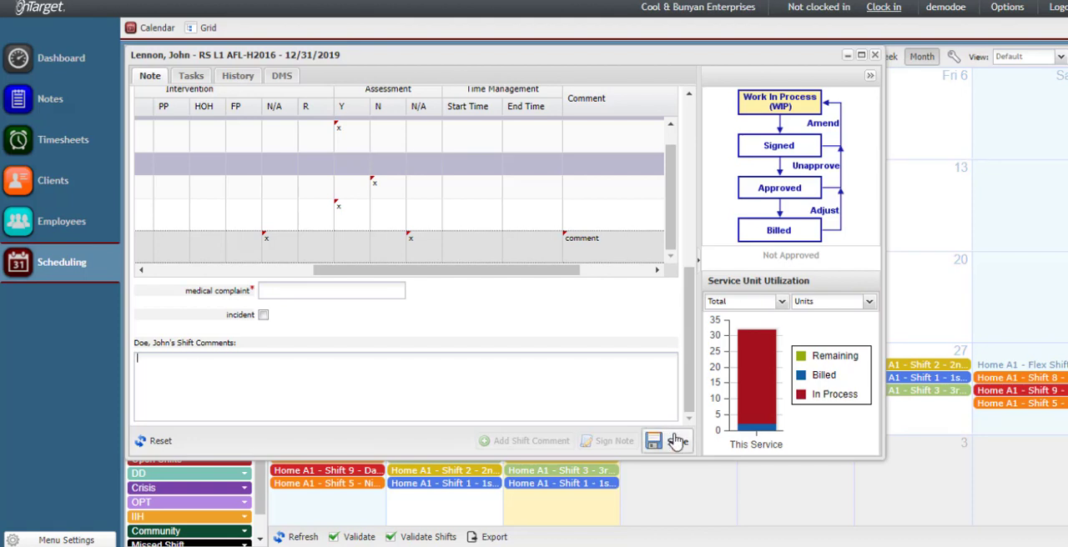
click(654, 440)
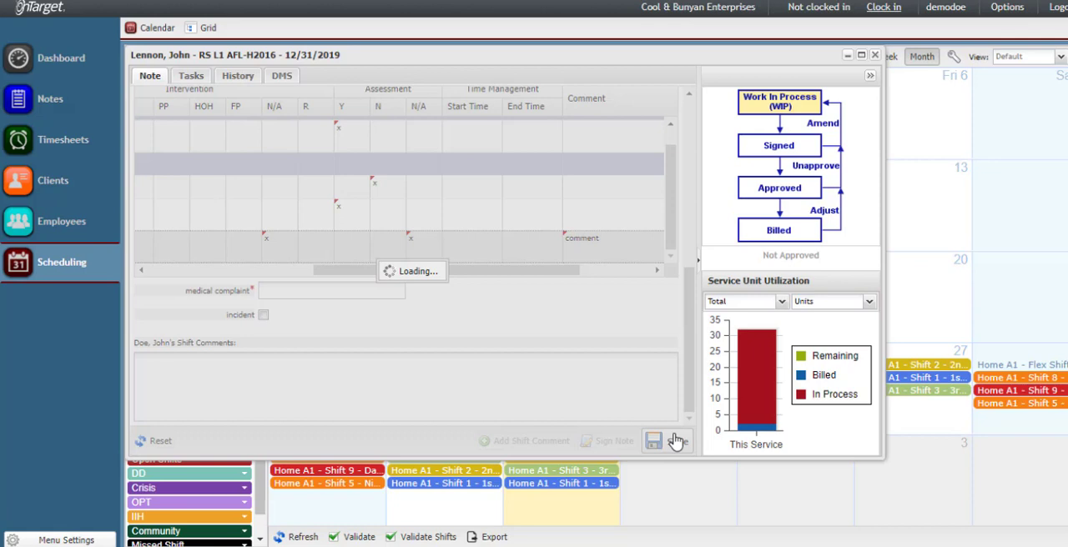
click(654, 441)
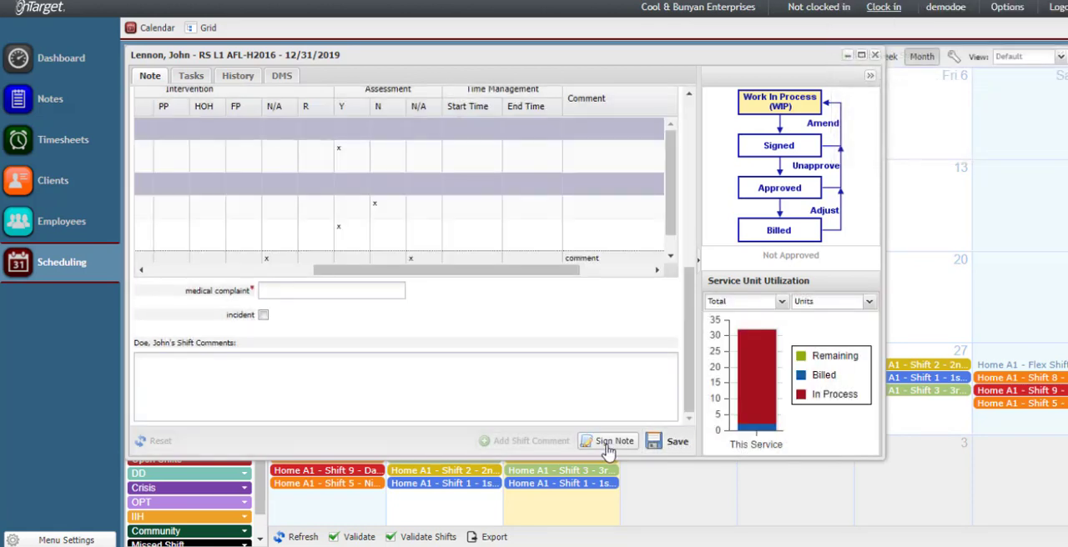
Sign the shift note electronically, confirming despite the warnings
click(608, 441)
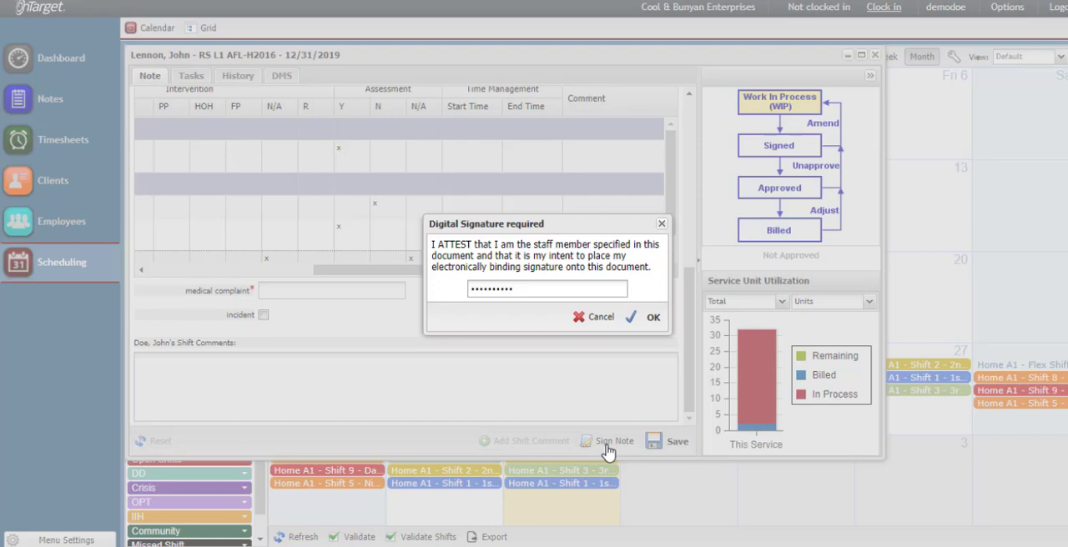
click(654, 317)
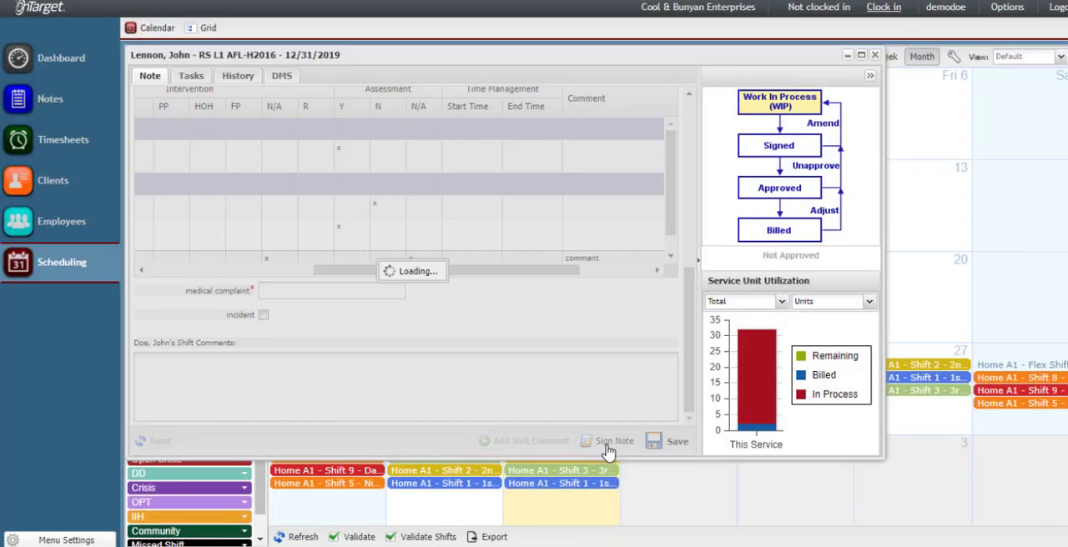
click(614, 440)
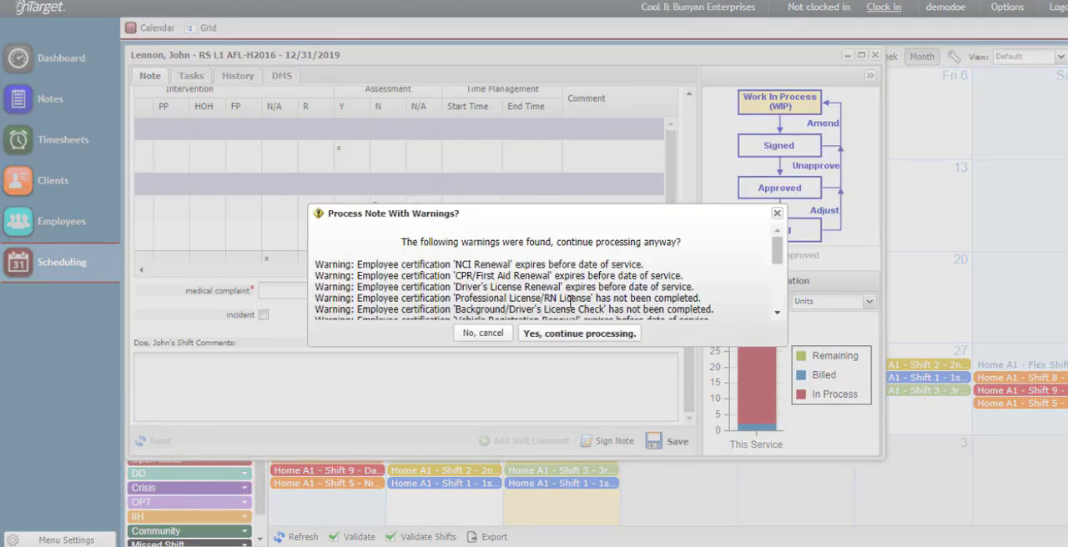
scroll(down, 3)
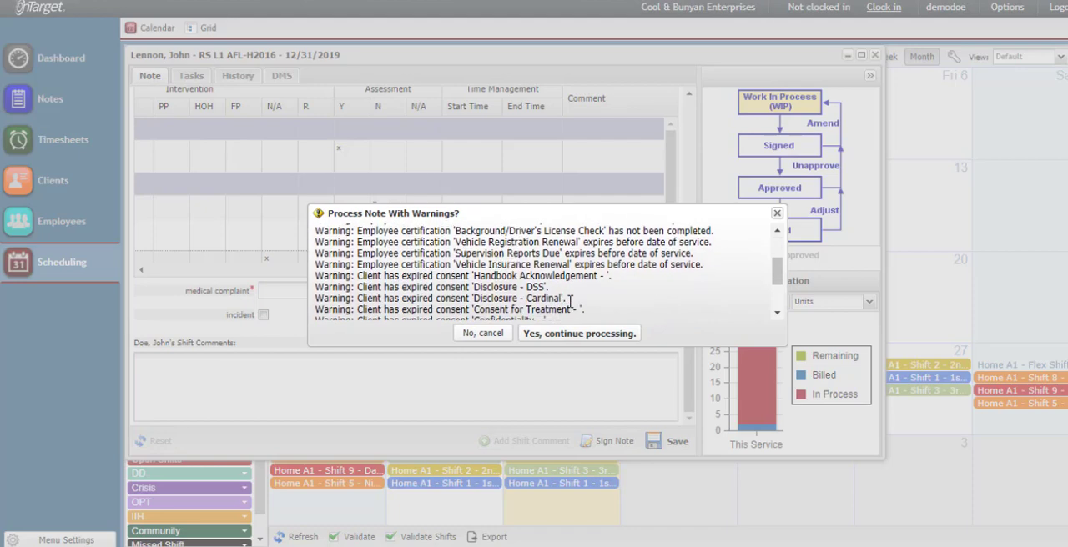
scroll(down, 3)
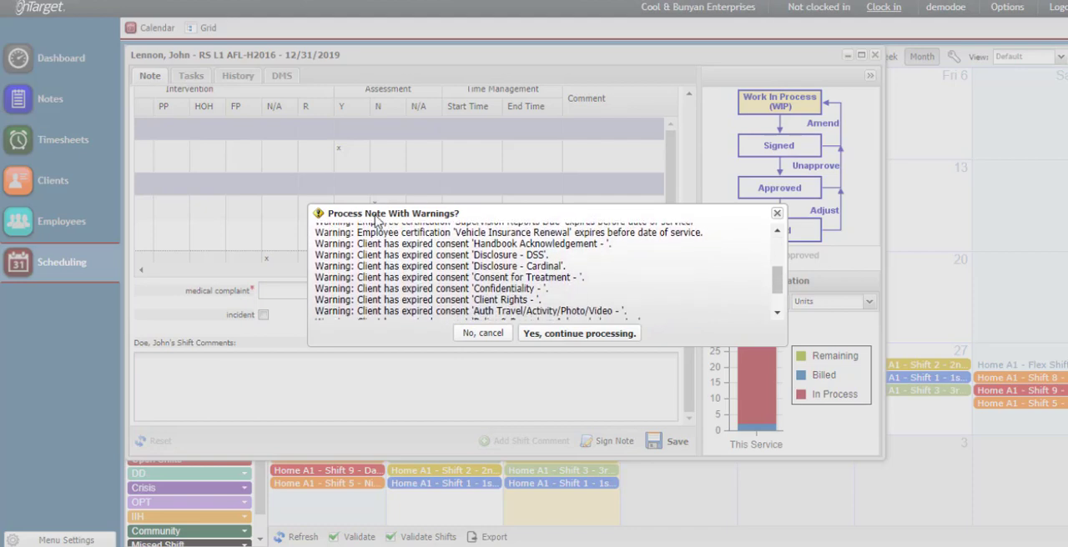
scroll(down, 3)
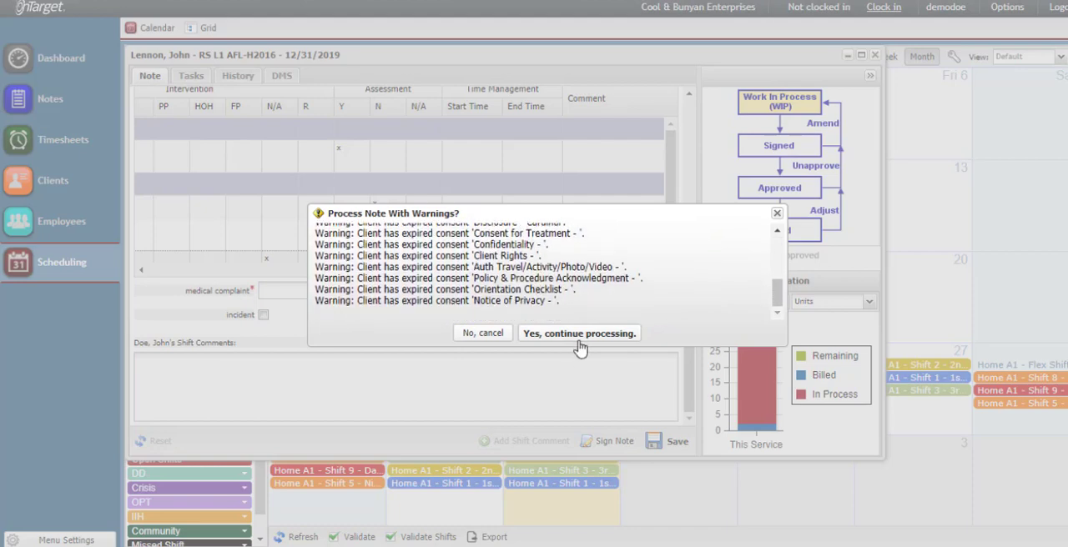
click(577, 334)
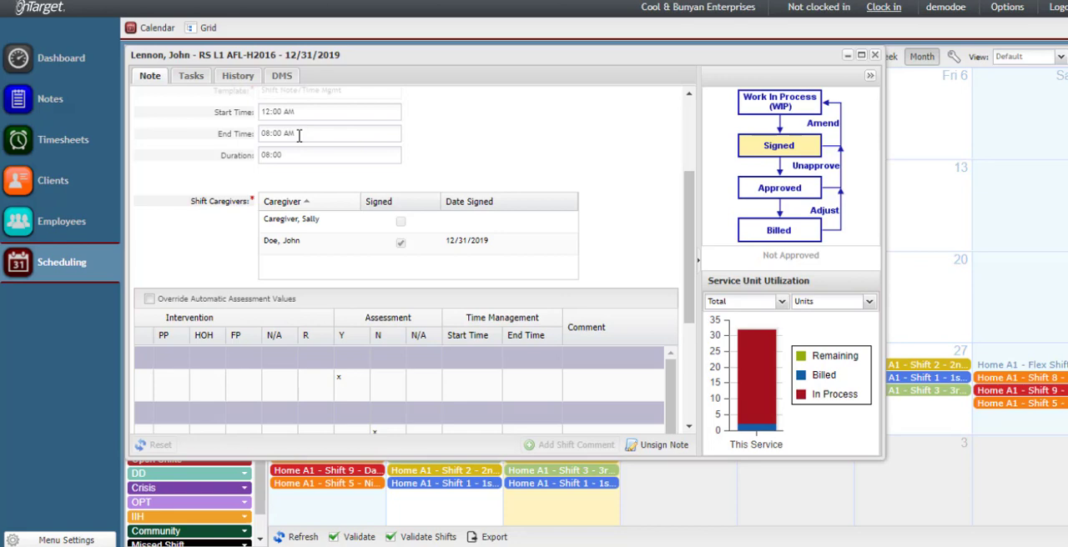
Close the signed note and return to the December calendar of Home A1 shifts
scroll(down, 3)
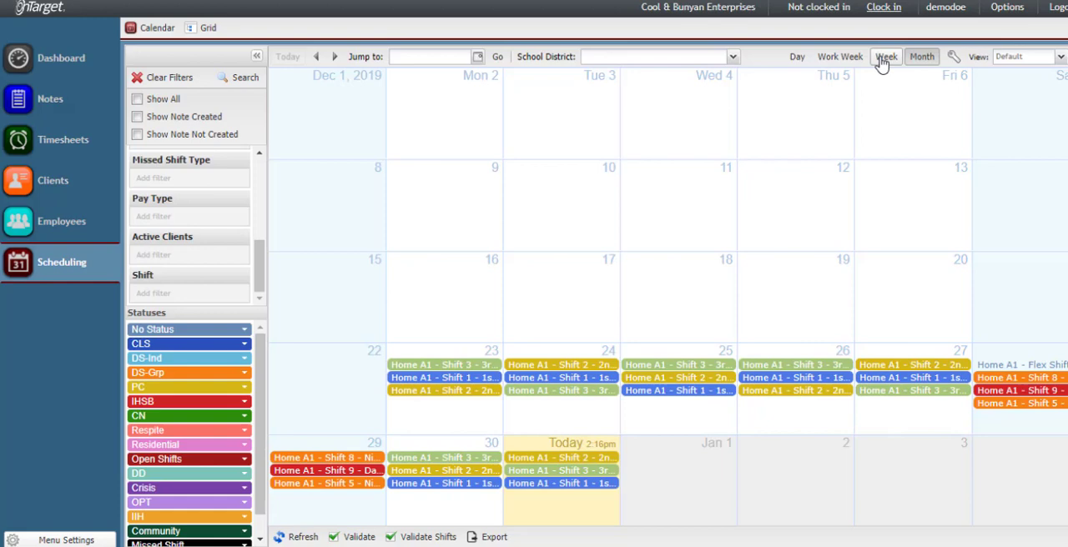
click(921, 56)
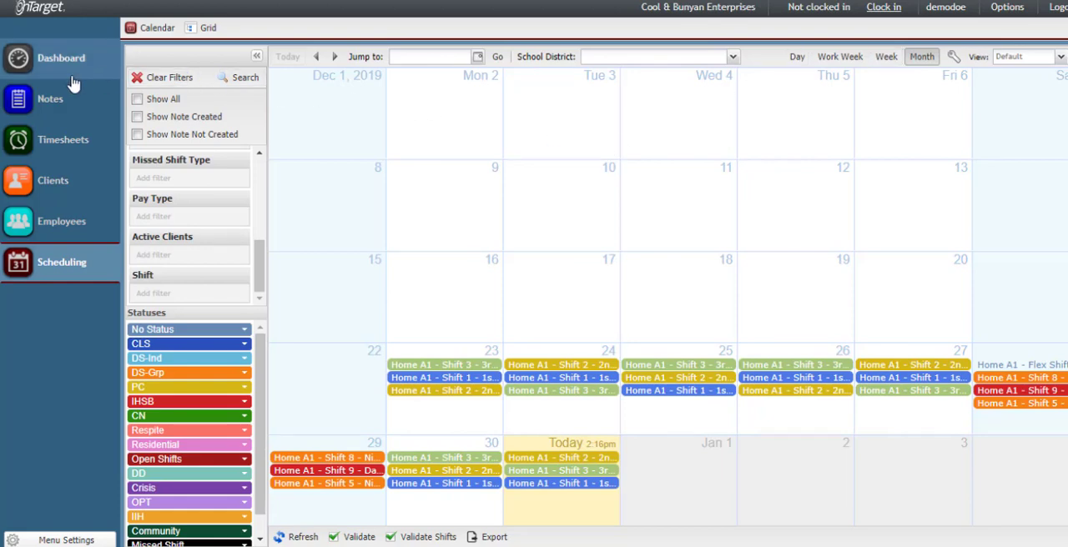
Show the dashboard and look through the Unsigned/Unapproved Notes panel
click(60, 57)
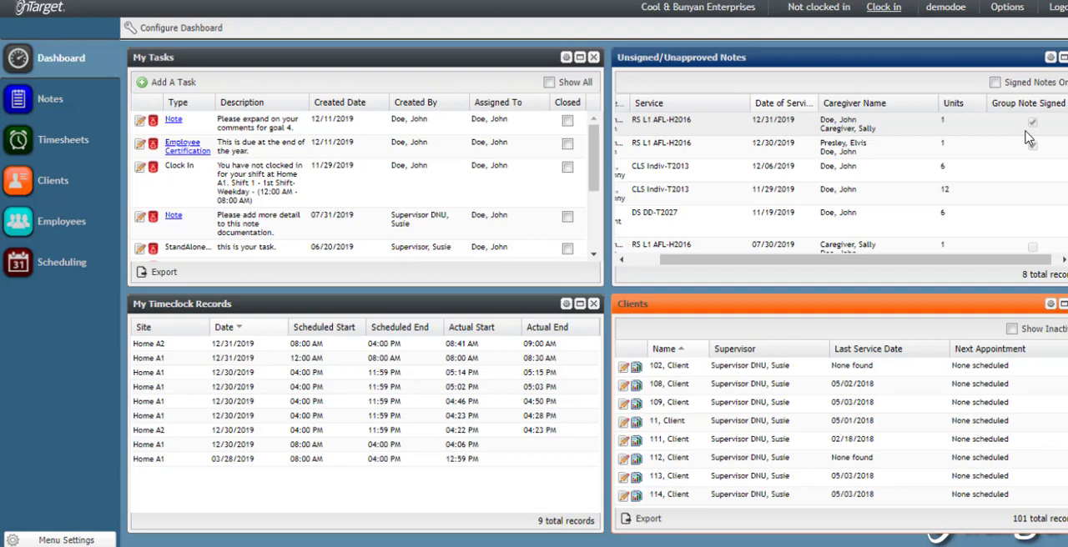
mouse_move(1041, 133)
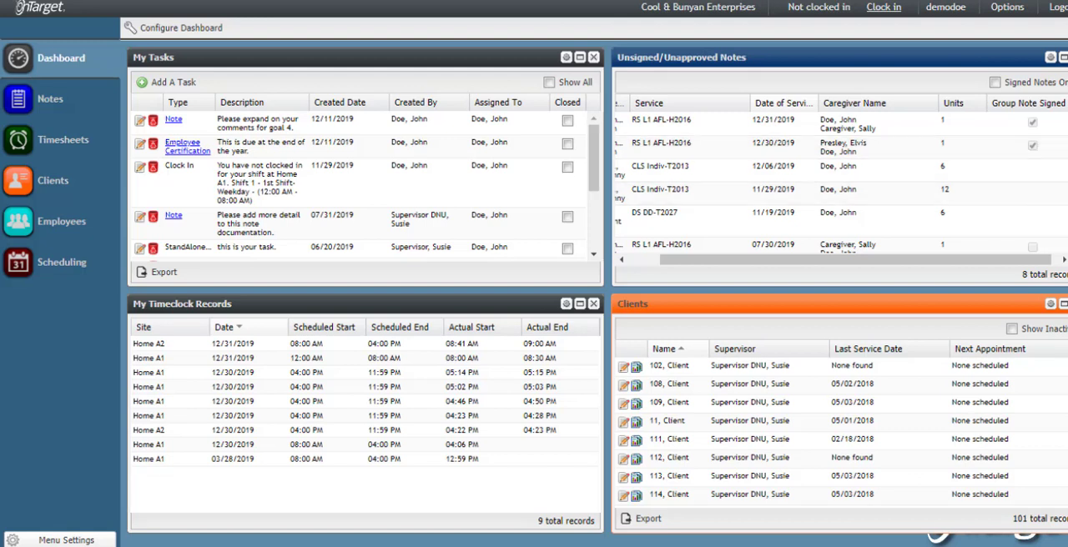
scroll(down, 3)
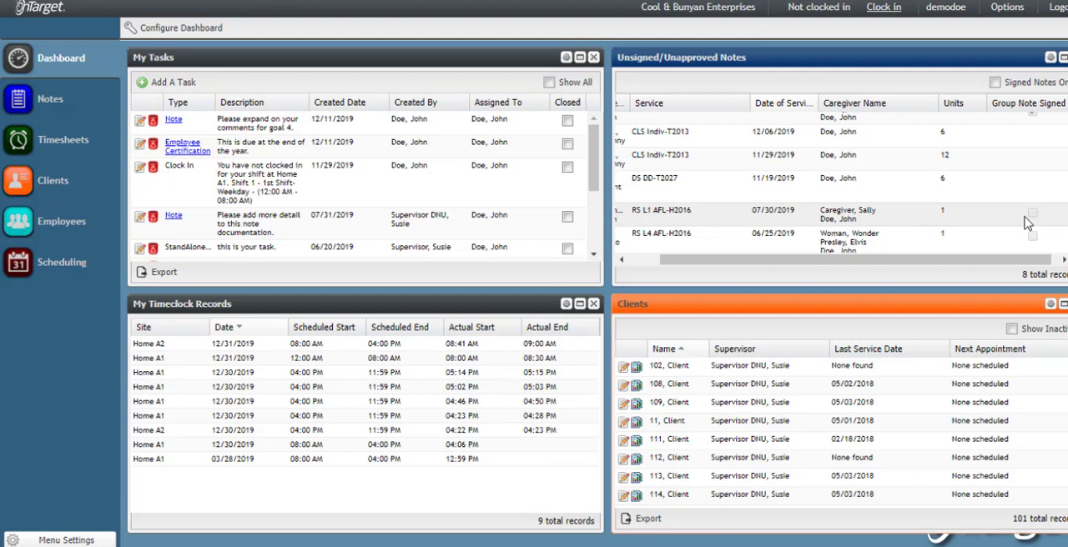
mouse_move(864, 219)
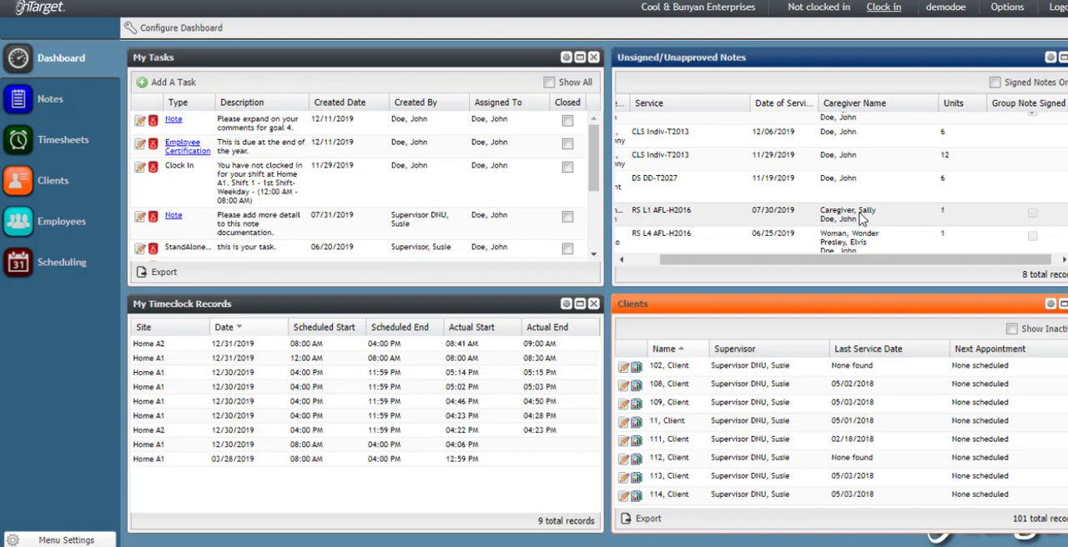
scroll(right, 3)
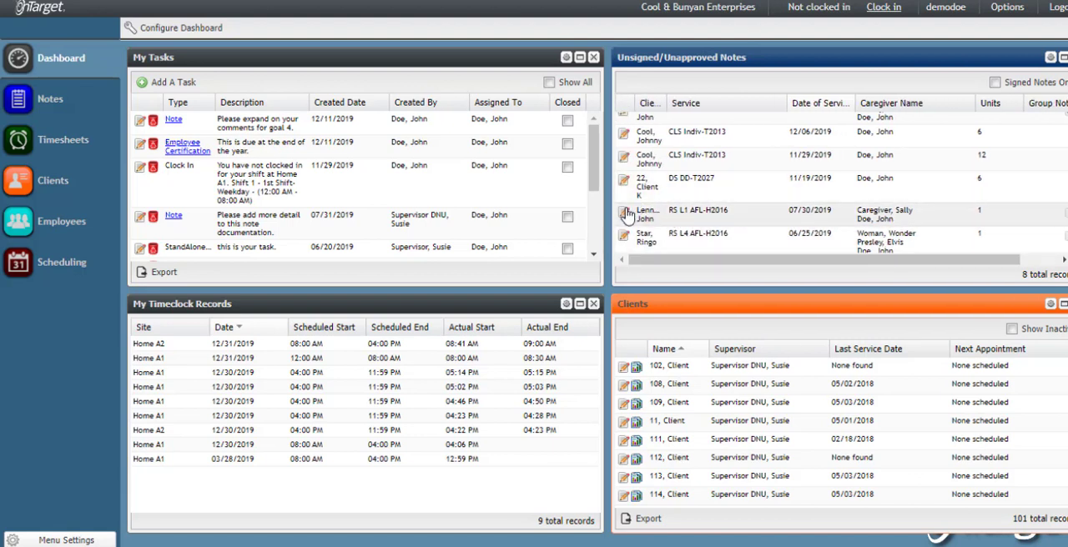
Give the 07/30/2019 unsigned note a shift comment section, then close it
click(628, 214)
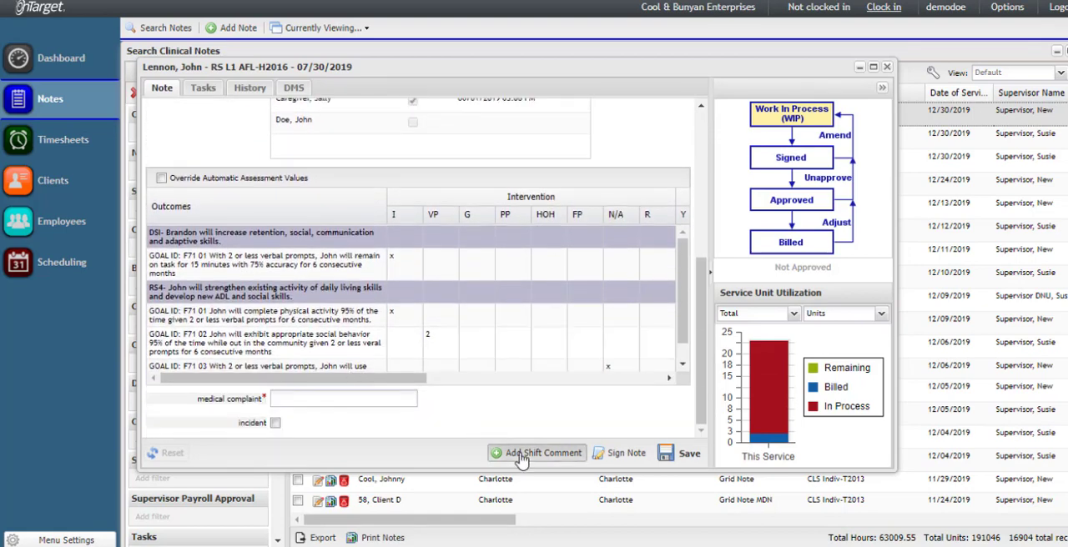
click(536, 454)
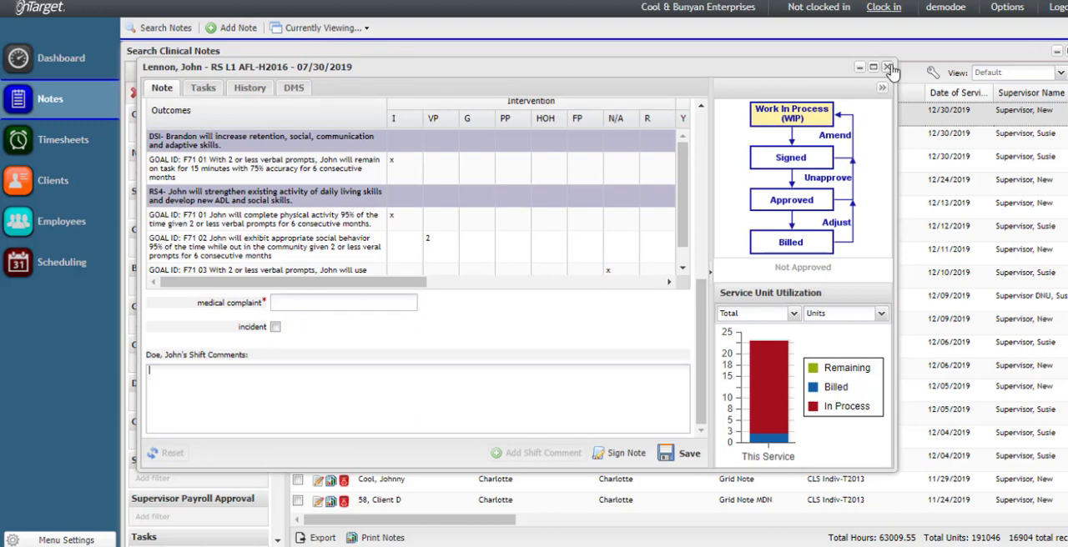
click(888, 67)
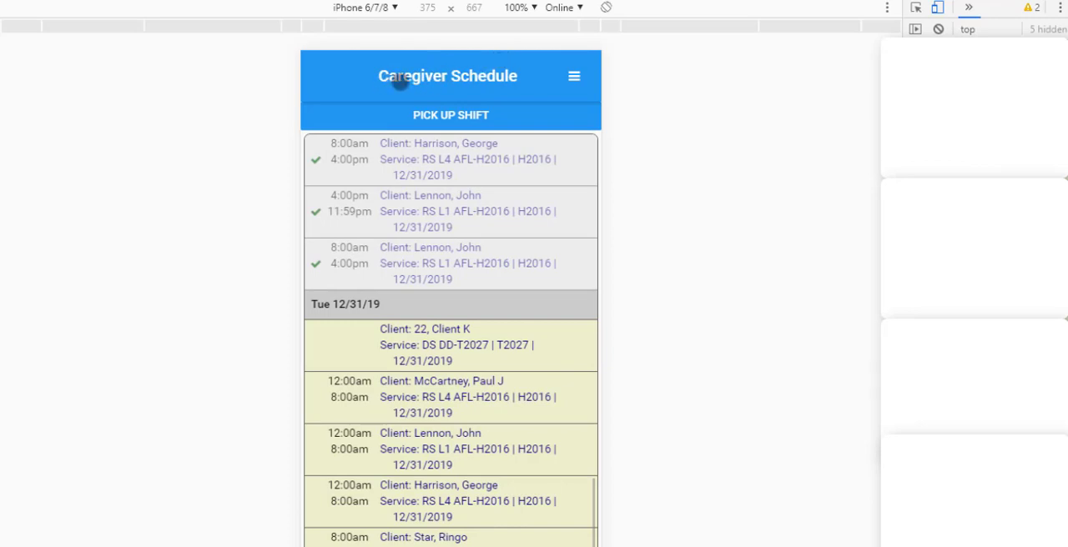
mouse_move(400, 137)
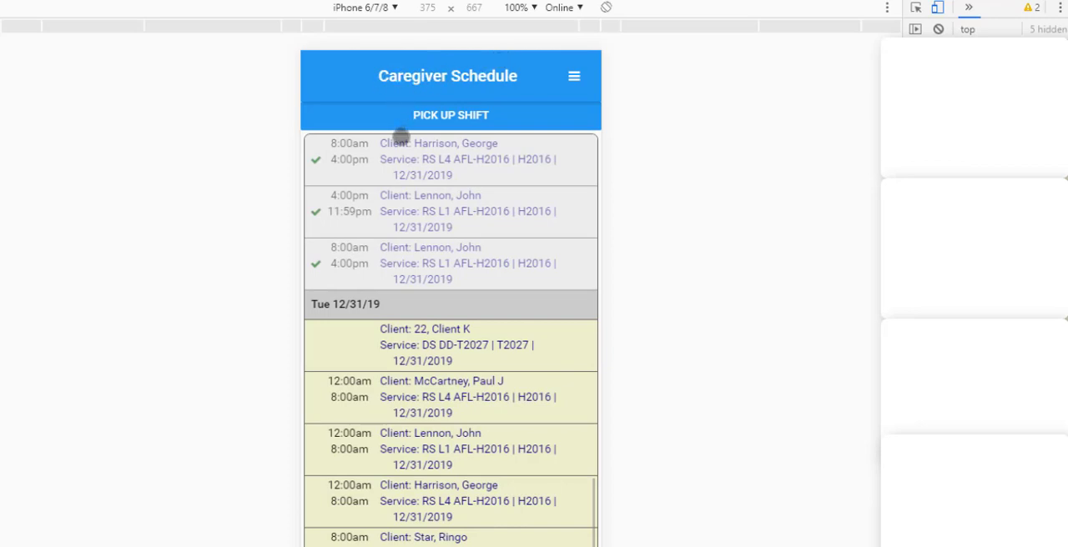
mouse_move(387, 185)
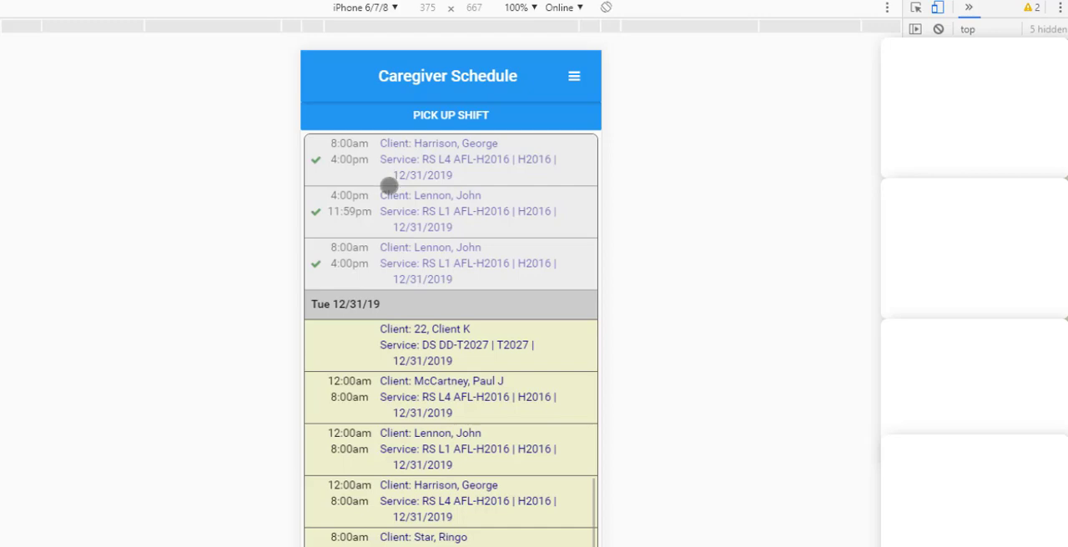
Scroll the mobile Caregiver Schedule to a shift whose outcomes and goals are listed
scroll(down, 3)
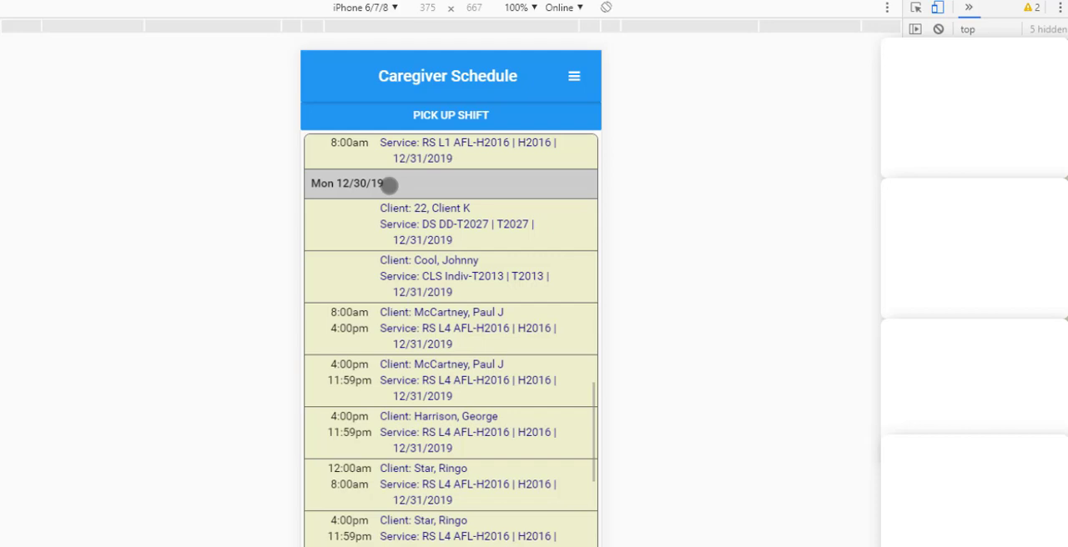
scroll(down, 3)
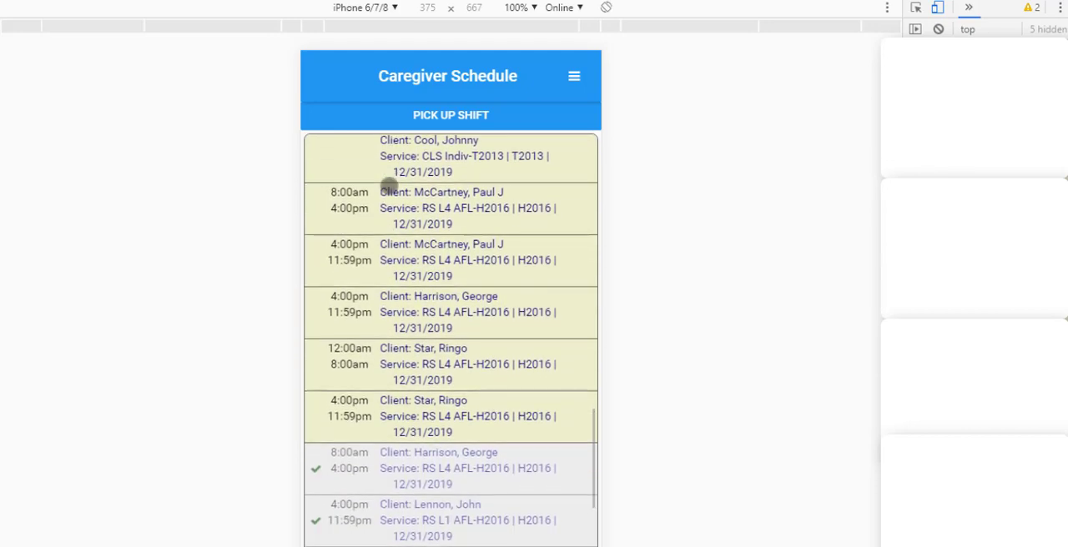
mouse_move(487, 218)
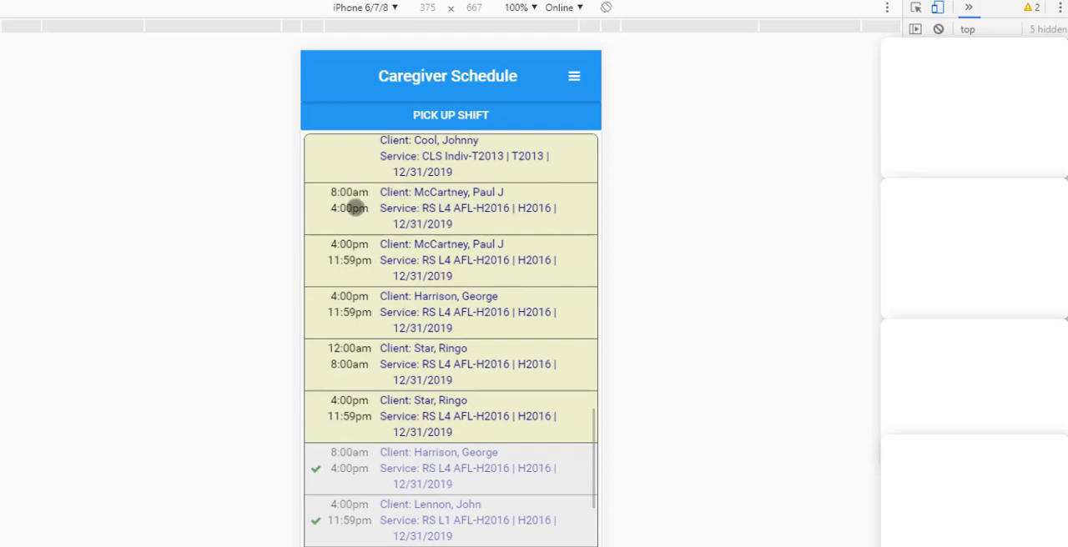
mouse_move(453, 216)
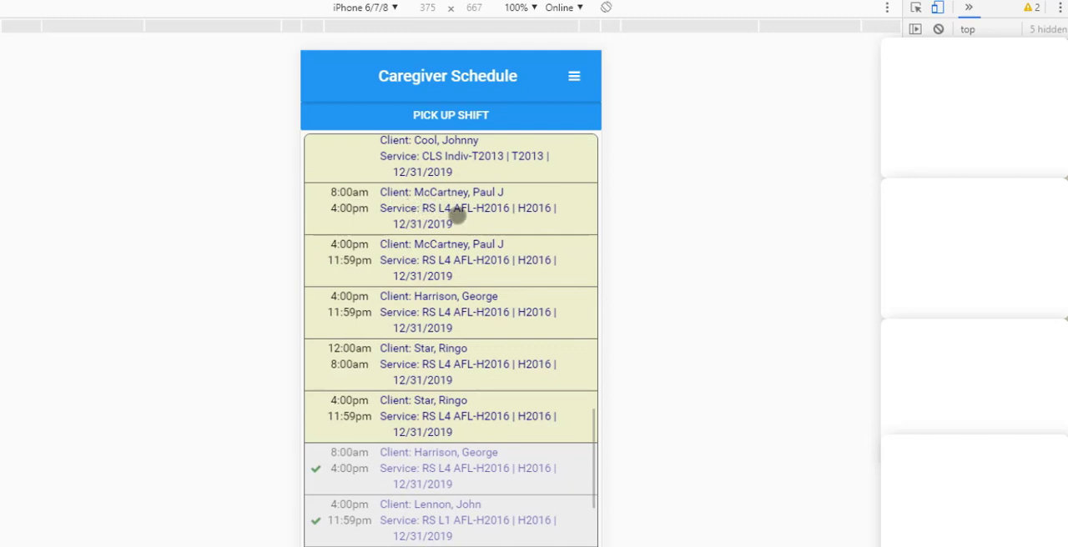
scroll(down, 3)
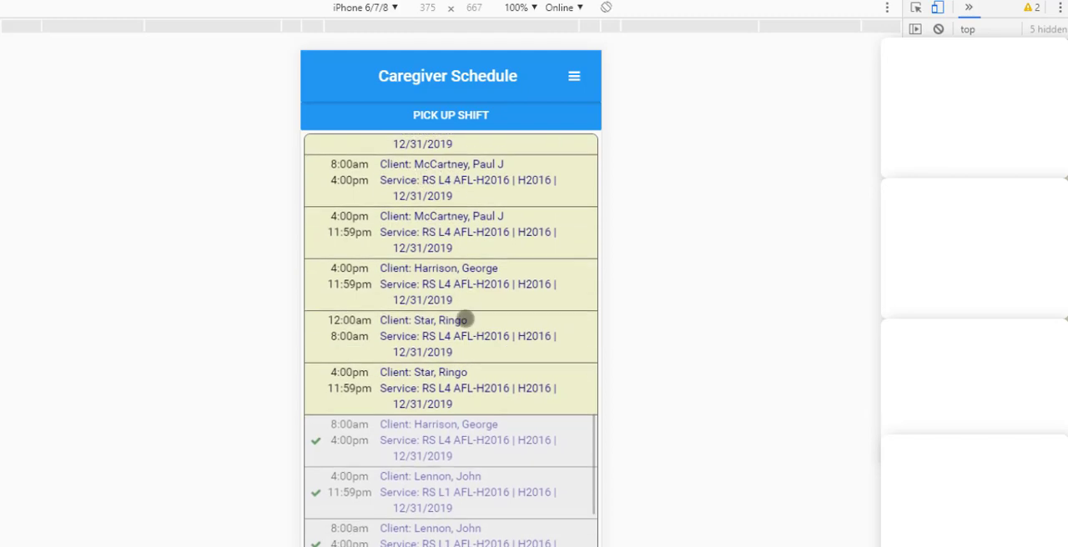
scroll(down, 3)
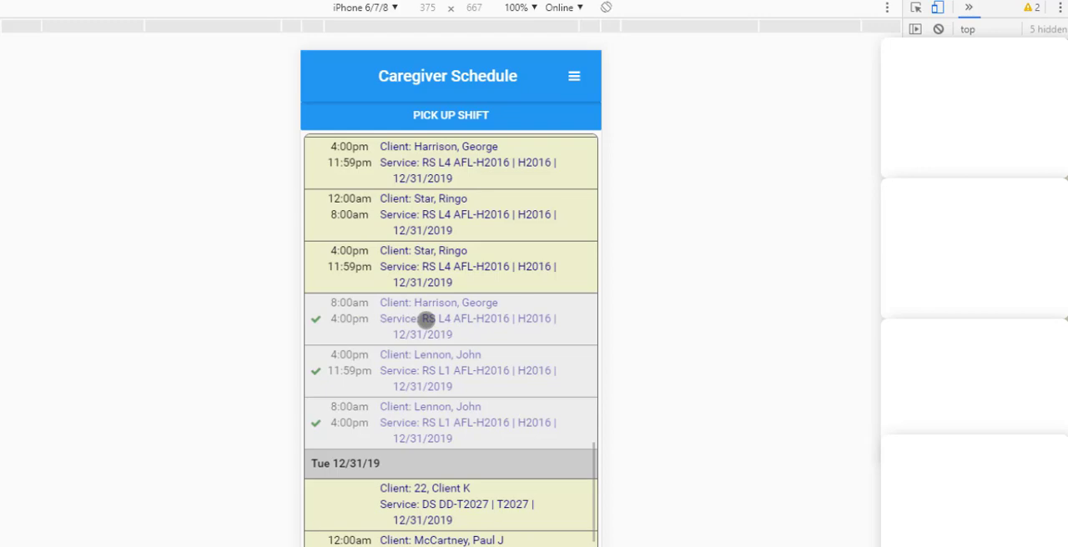
mouse_move(357, 379)
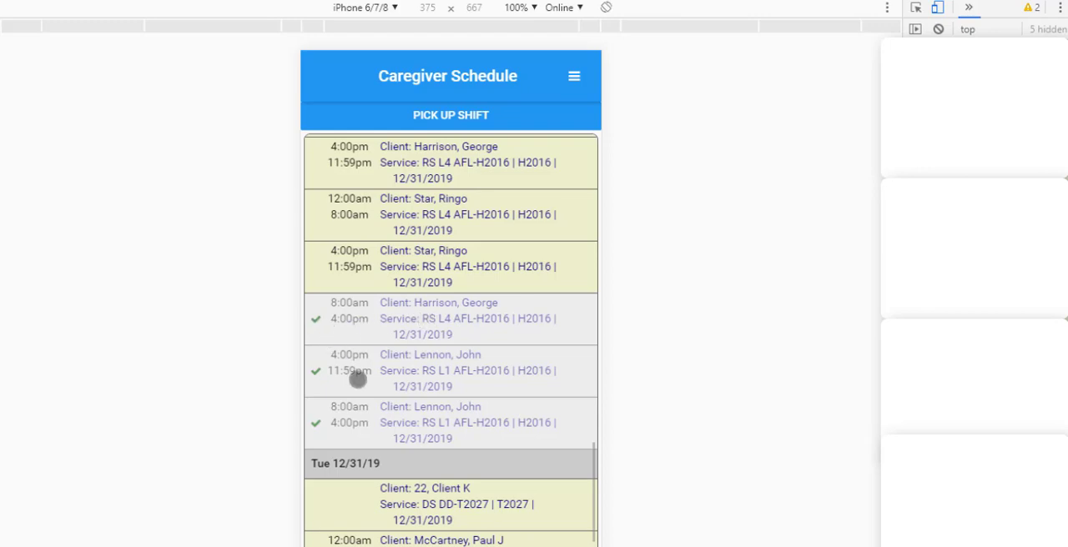
scroll(down, 3)
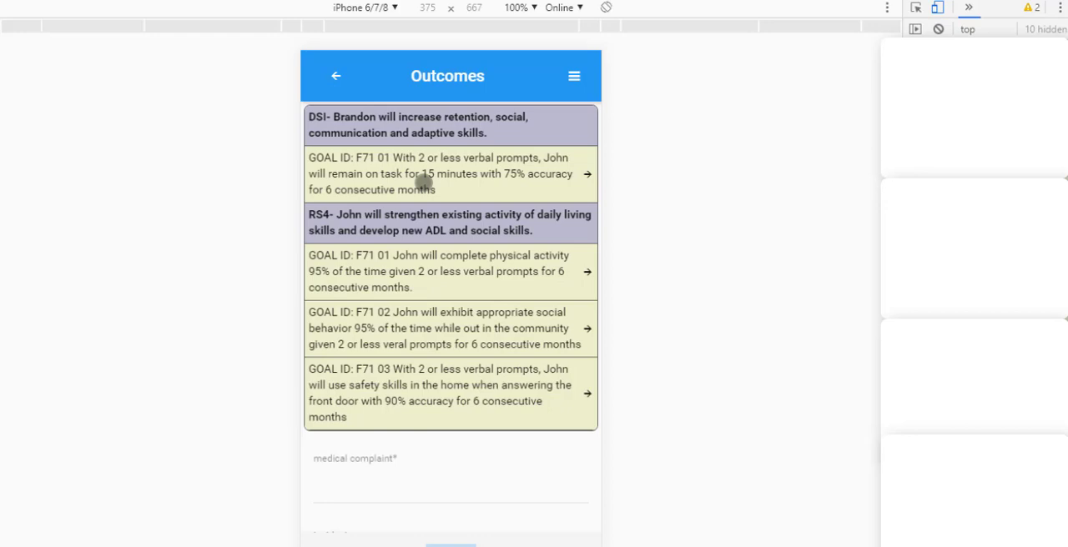
Record the first goal as 'Goal was met' in its outcome detail and save
click(437, 174)
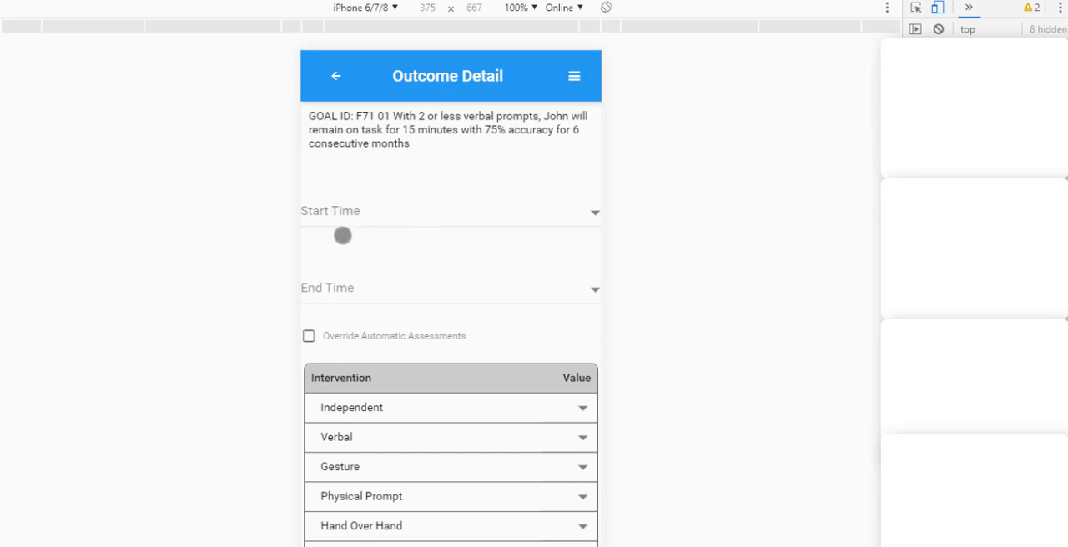
mouse_move(374, 309)
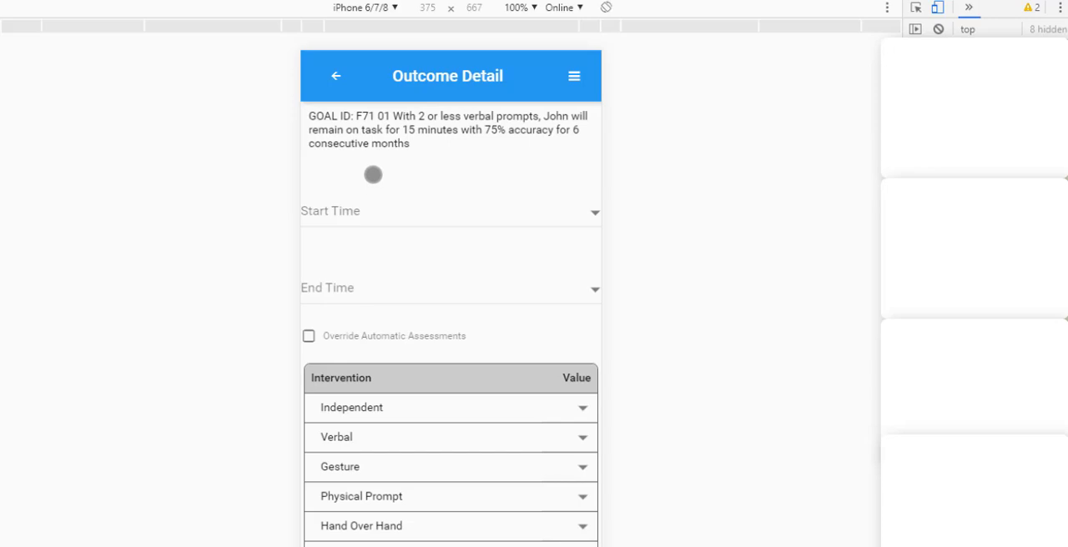
scroll(down, 3)
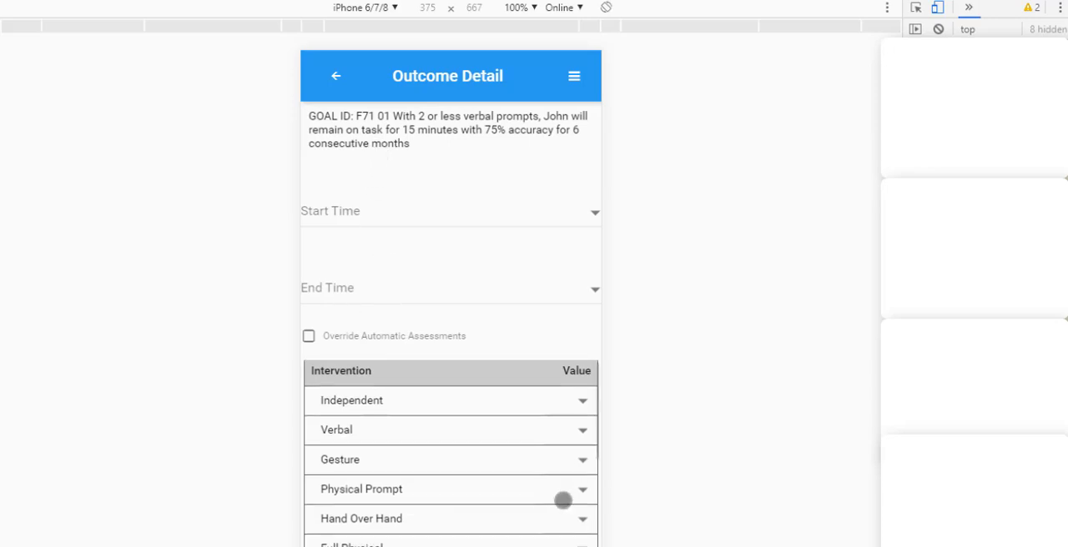
scroll(down, 3)
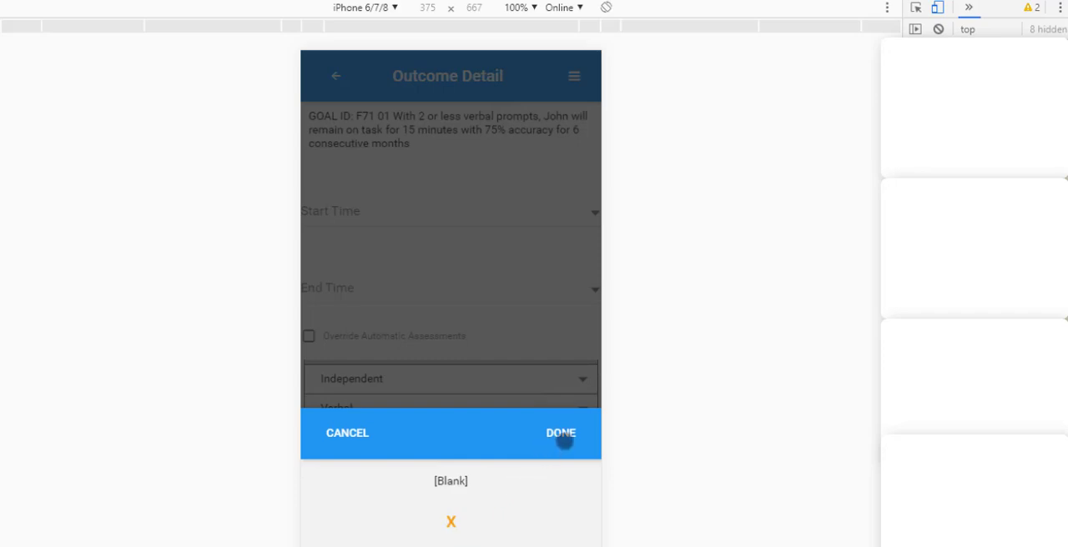
click(561, 434)
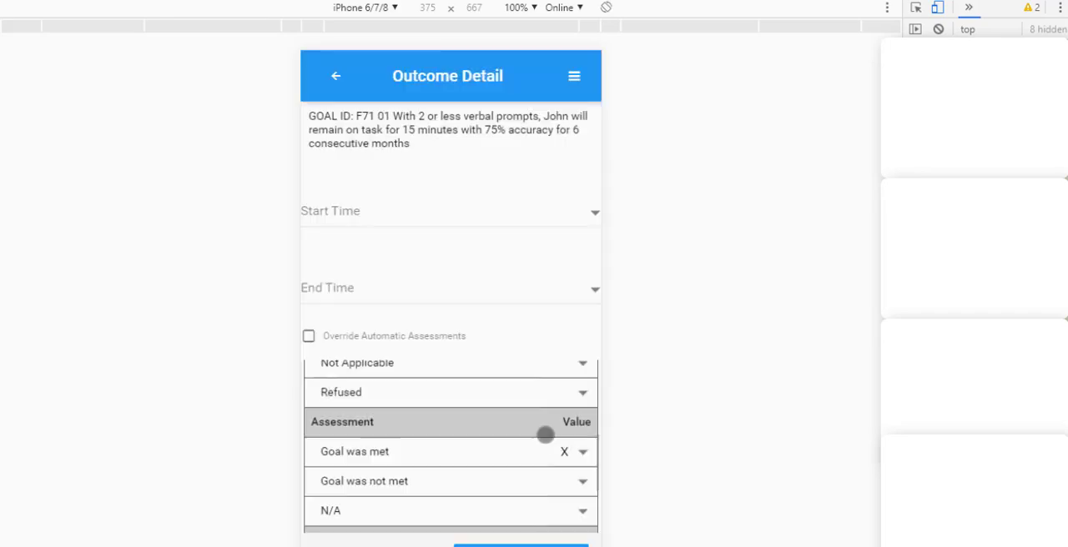
click(336, 77)
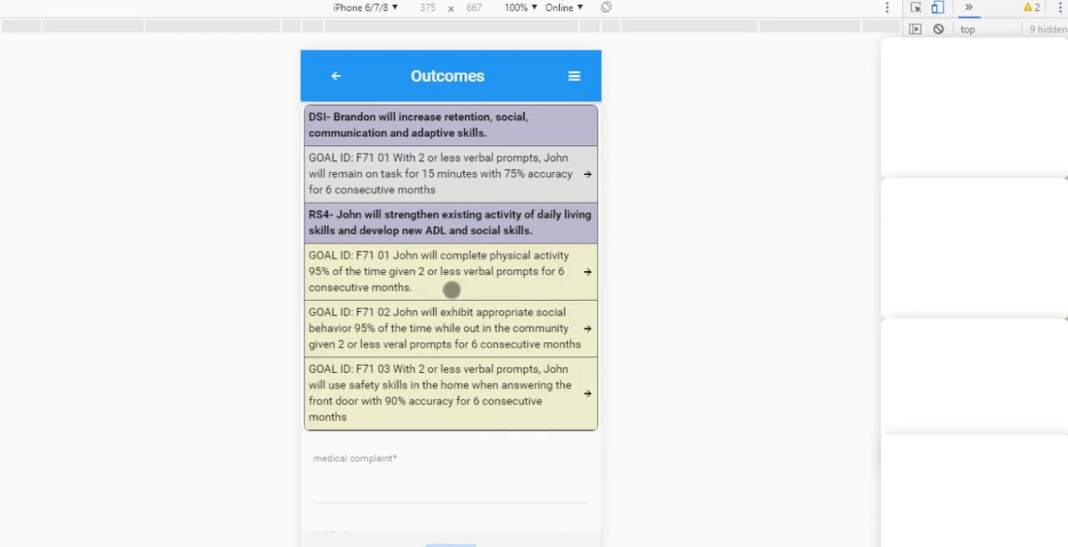
Look over the physical activity goal's detail and return to the goal list
click(442, 270)
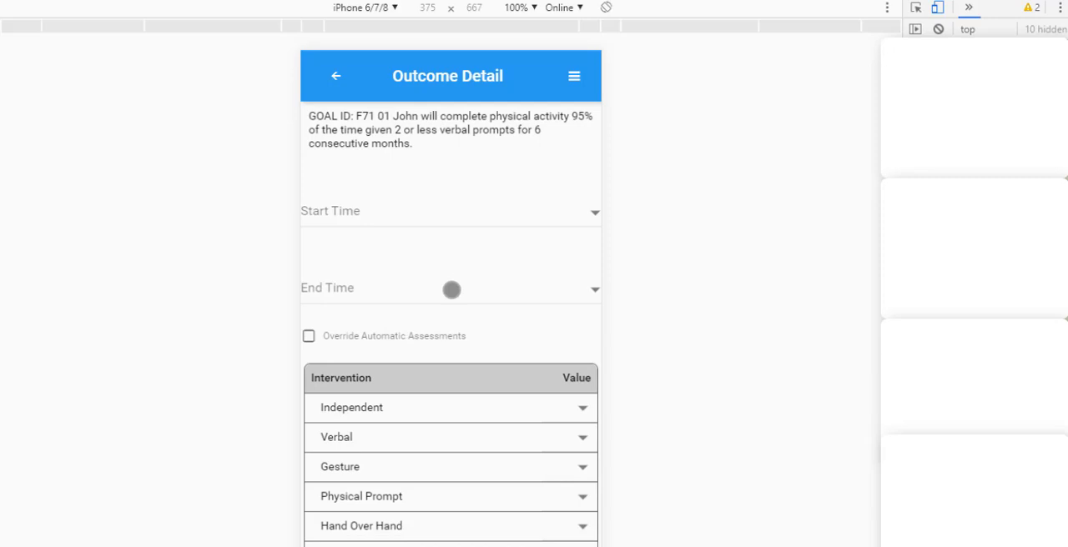
click(336, 76)
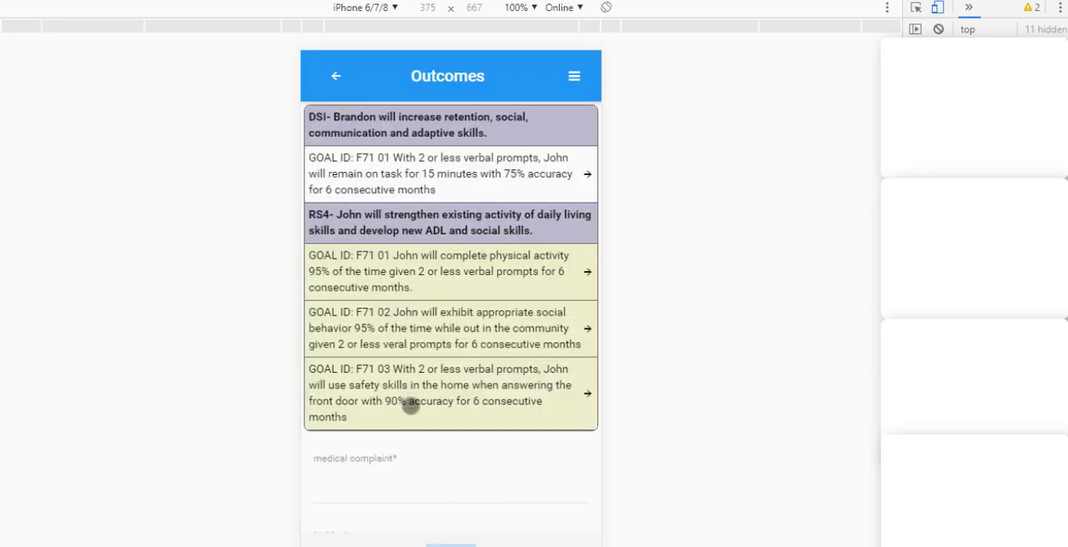
scroll(down, 3)
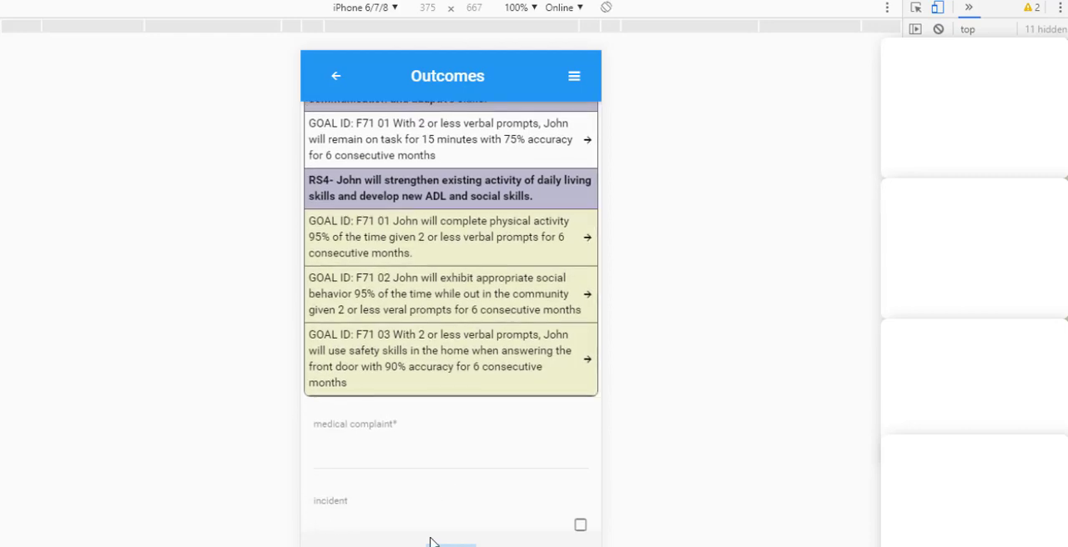